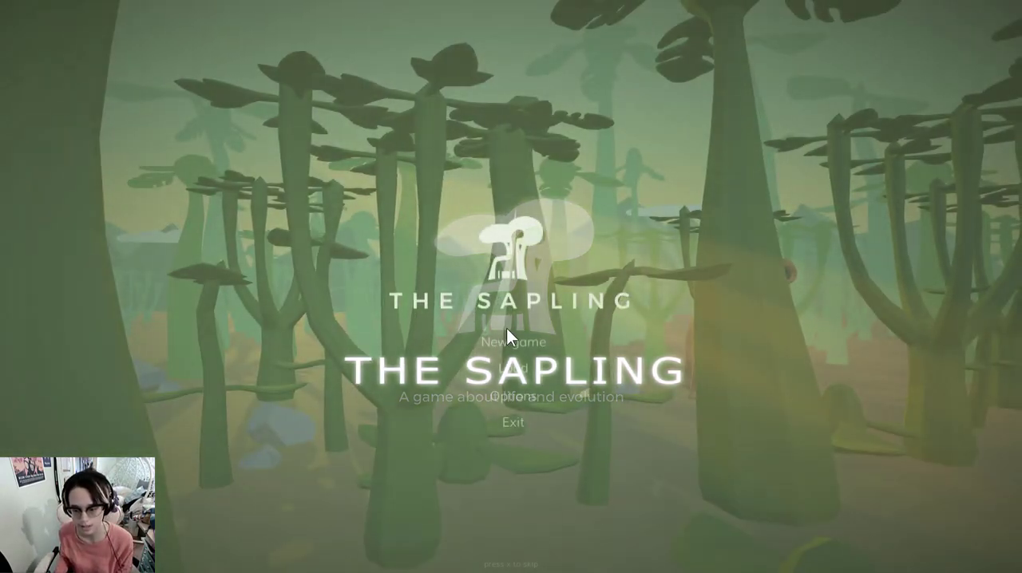
- Start a new game and scroll the scenario list down to Sandbox
click(511, 342)
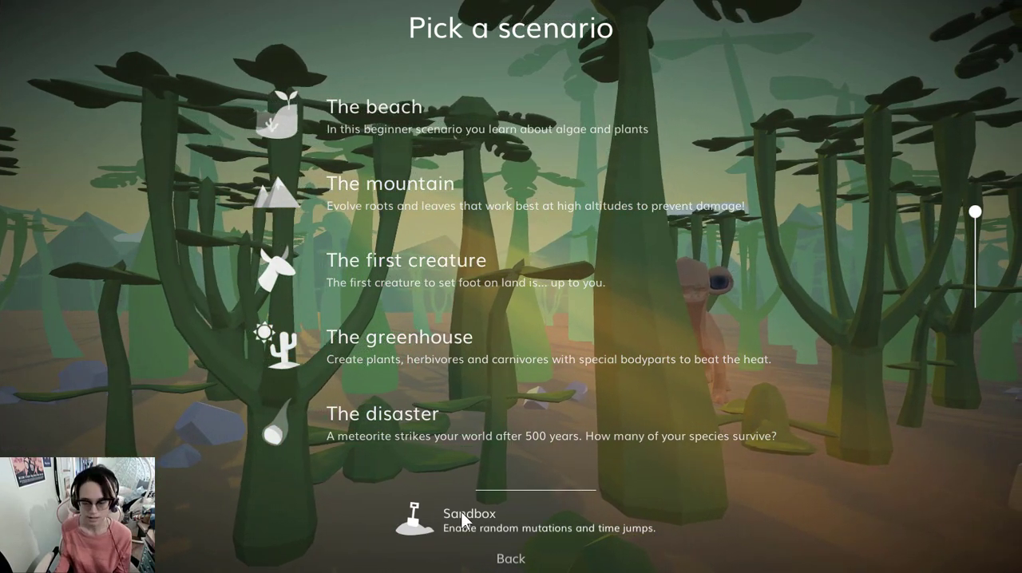
scroll(down, 3)
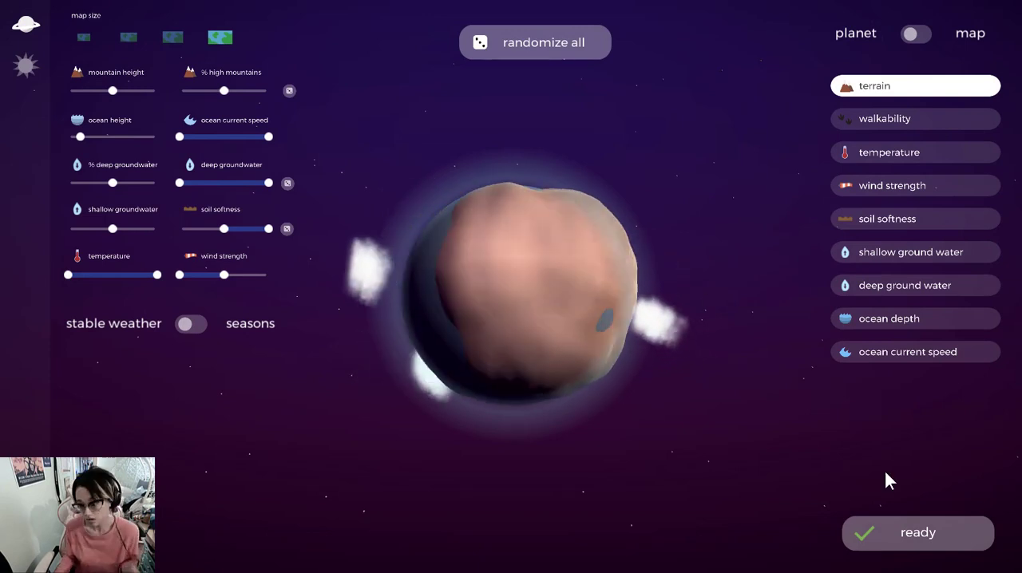
- Randomize all planet settings twice and accept the resulting planet
click(535, 42)
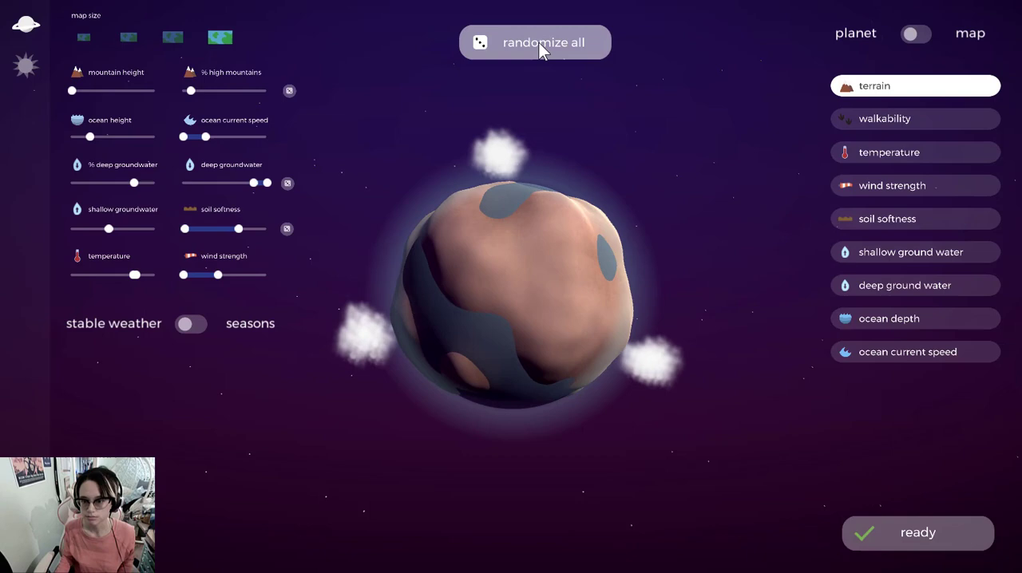
click(535, 41)
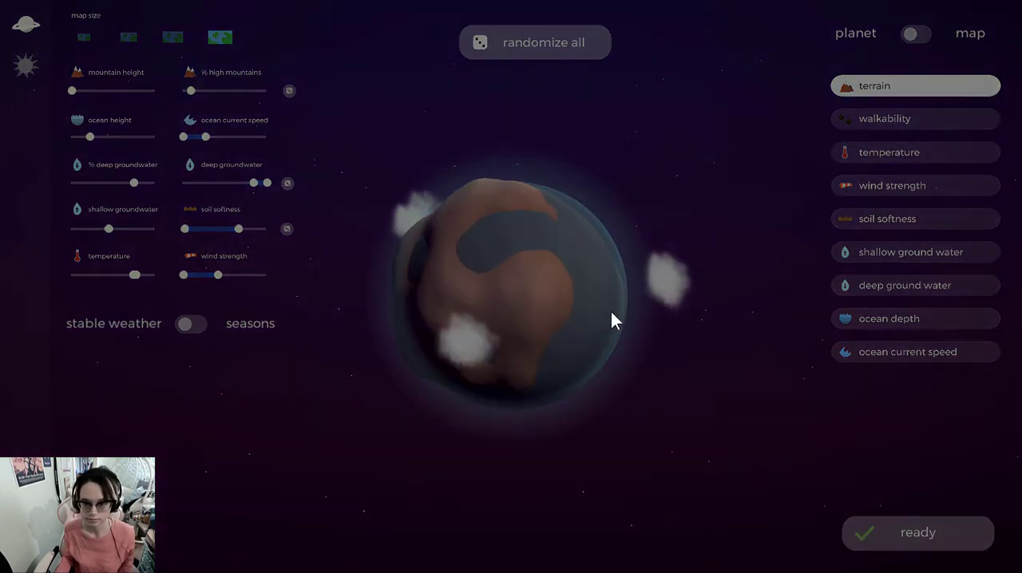
click(917, 534)
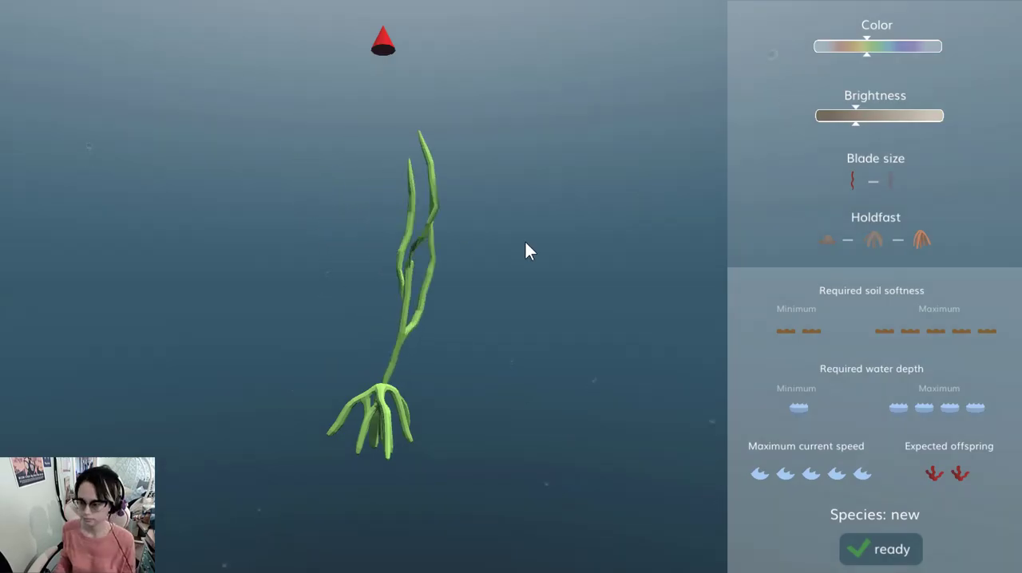
- Recolour the starting alga red via the Color slider and adjust its brightness
drag(865, 53, 850, 52)
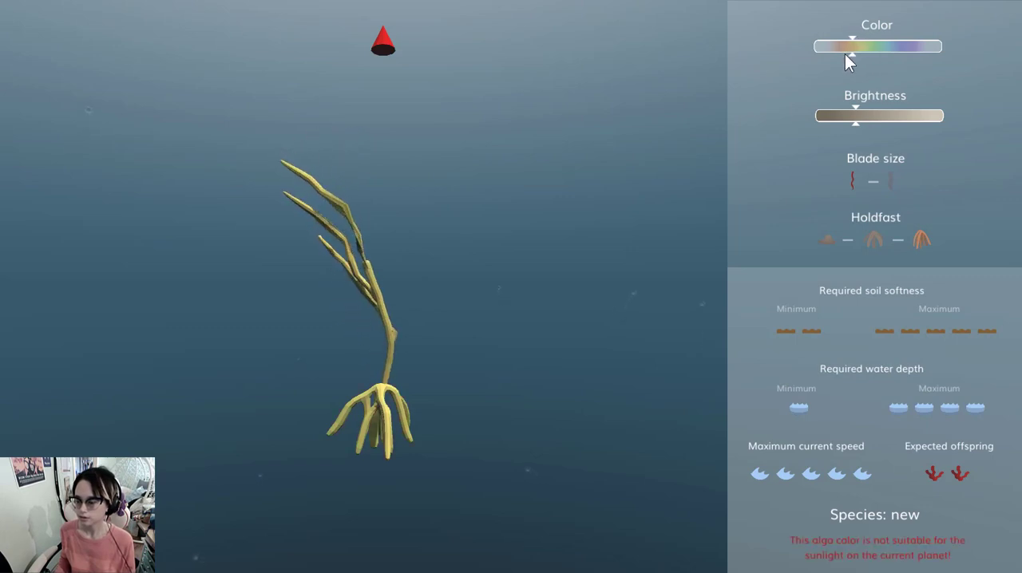
drag(853, 54, 839, 55)
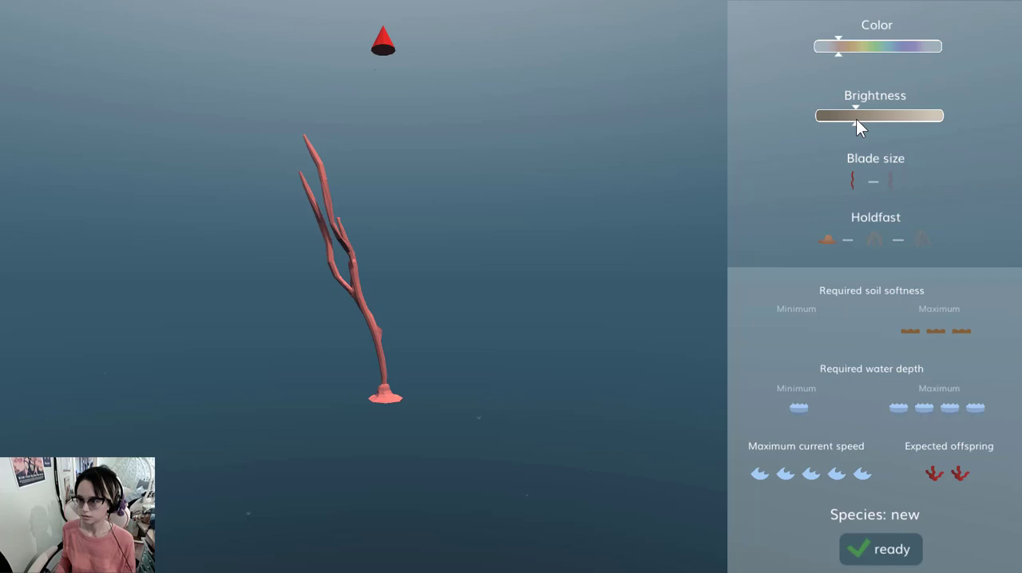
click(880, 549)
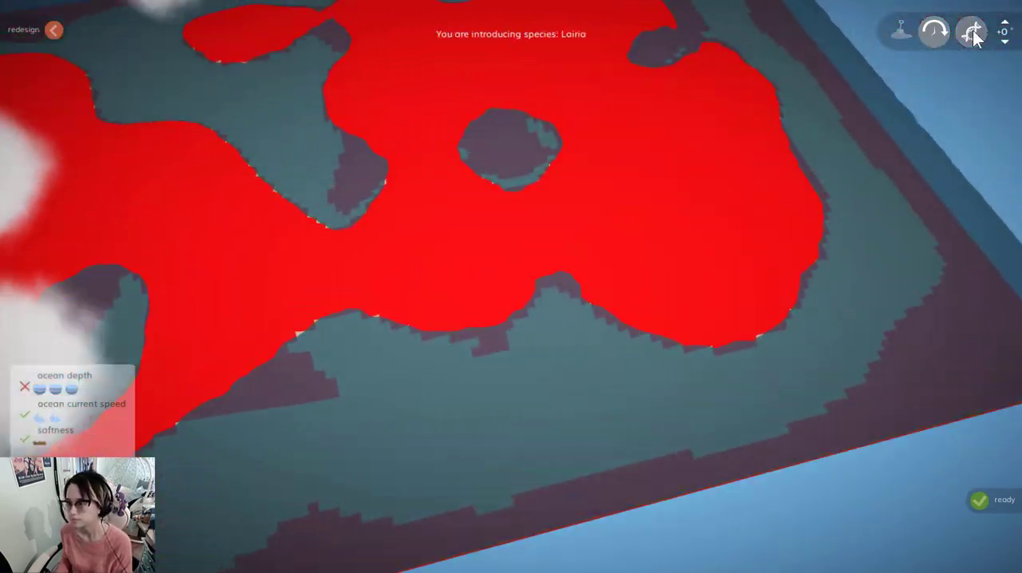
- Raise random mutation chance for algae, plants and animals to 10% and confirm
click(971, 32)
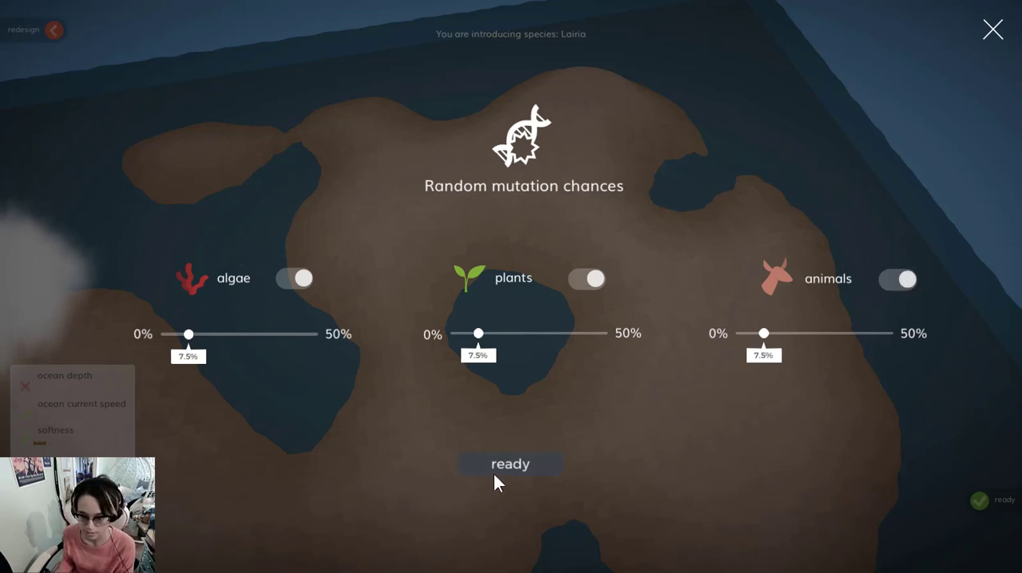
drag(188, 334, 197, 333)
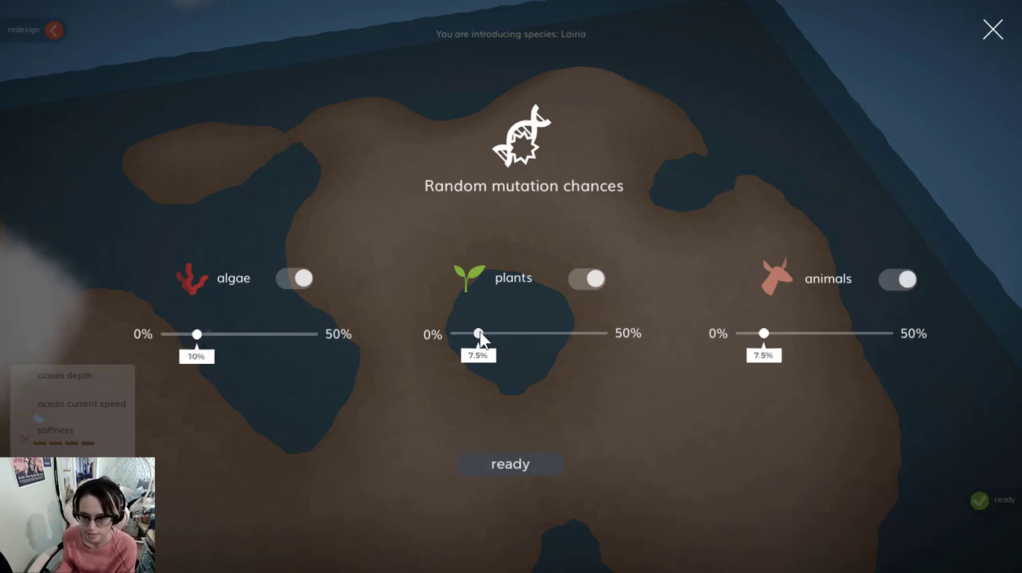
drag(479, 333, 485, 334)
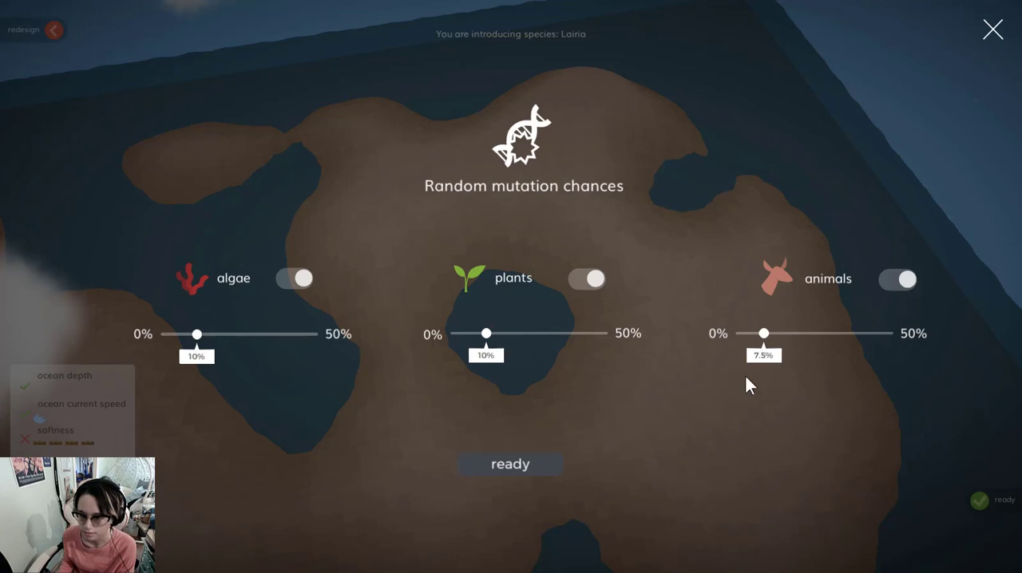
drag(764, 332, 770, 332)
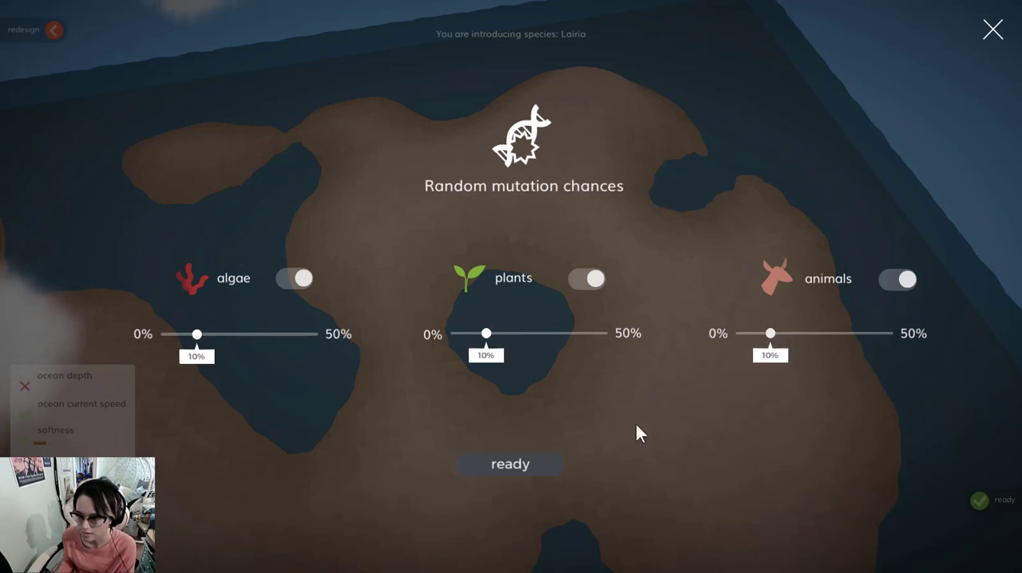
click(509, 463)
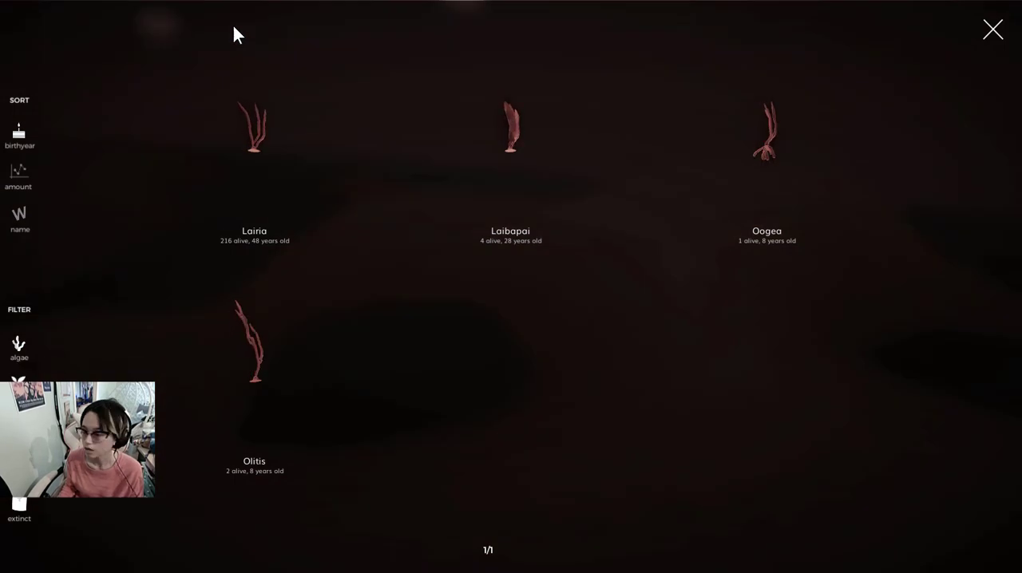
- Introduce the red alga onto the planet from its placement map
click(511, 127)
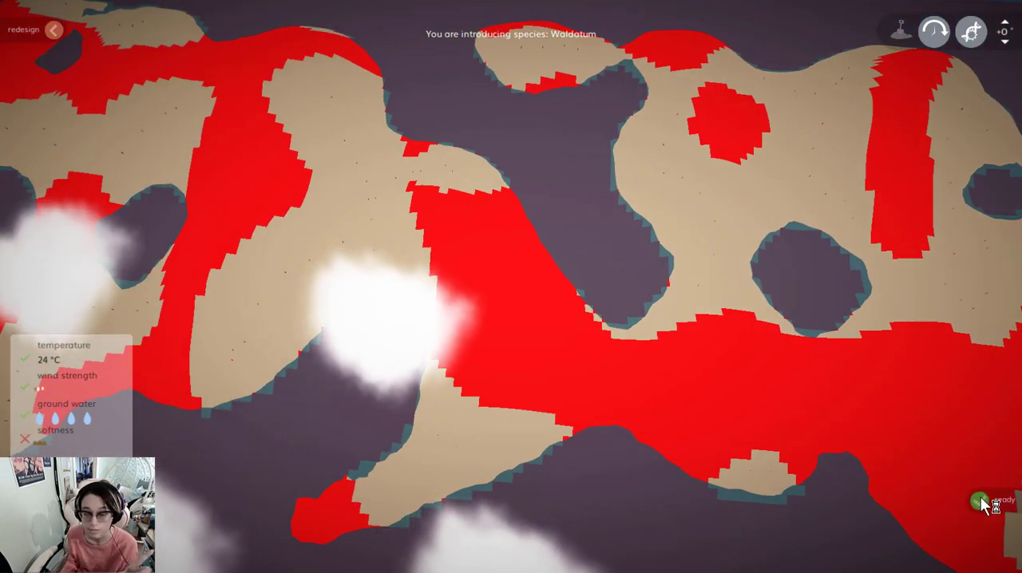
- Introduce Waldatum, check the species overview, jump forward in time and reopen the overview
click(981, 502)
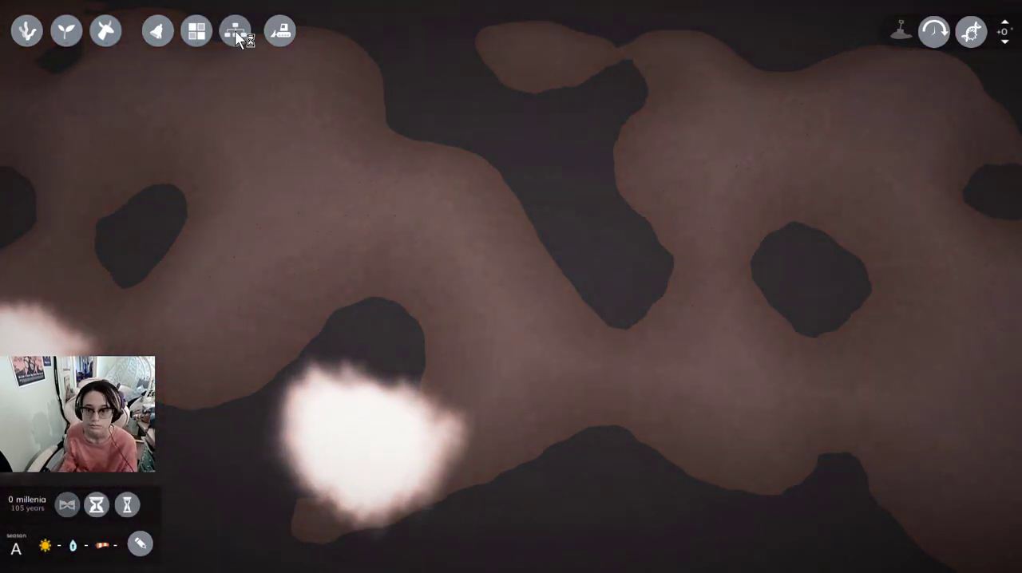
click(234, 31)
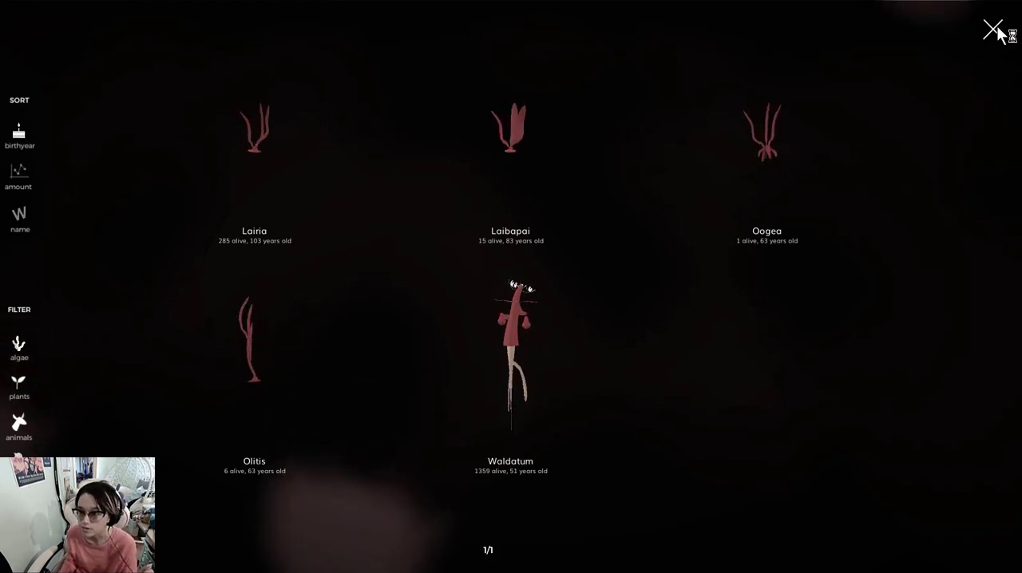
click(1012, 38)
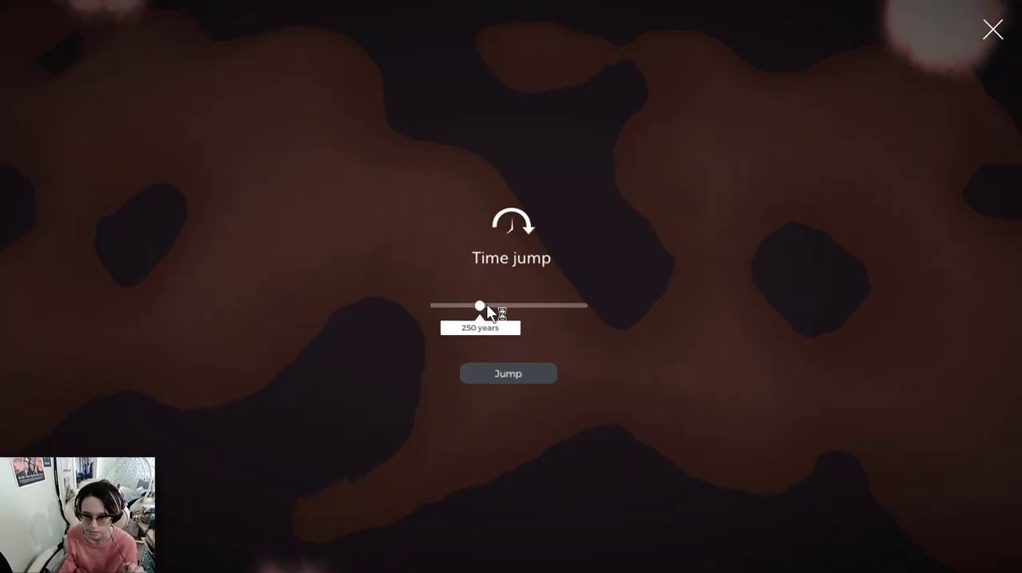
click(507, 372)
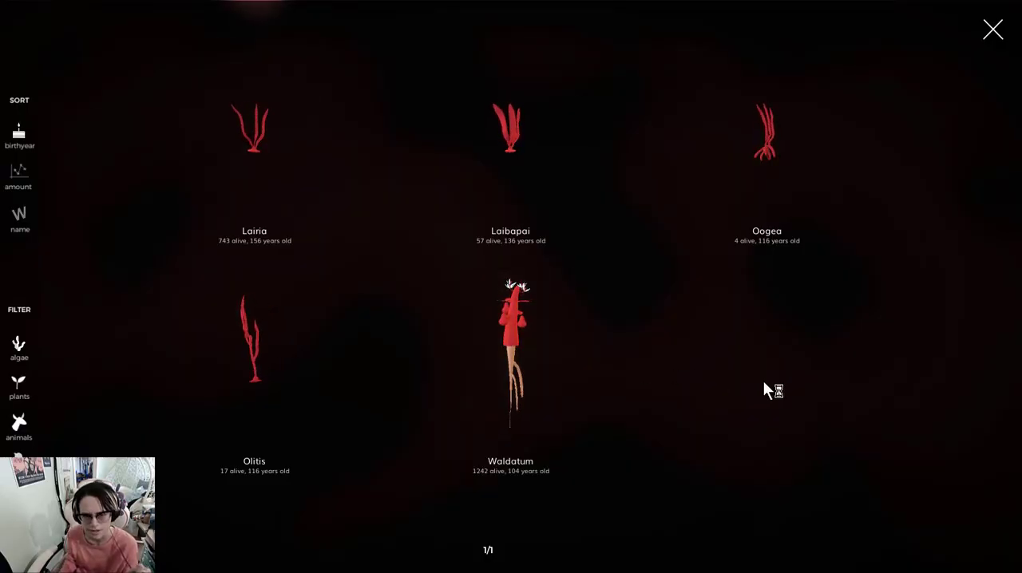
click(994, 29)
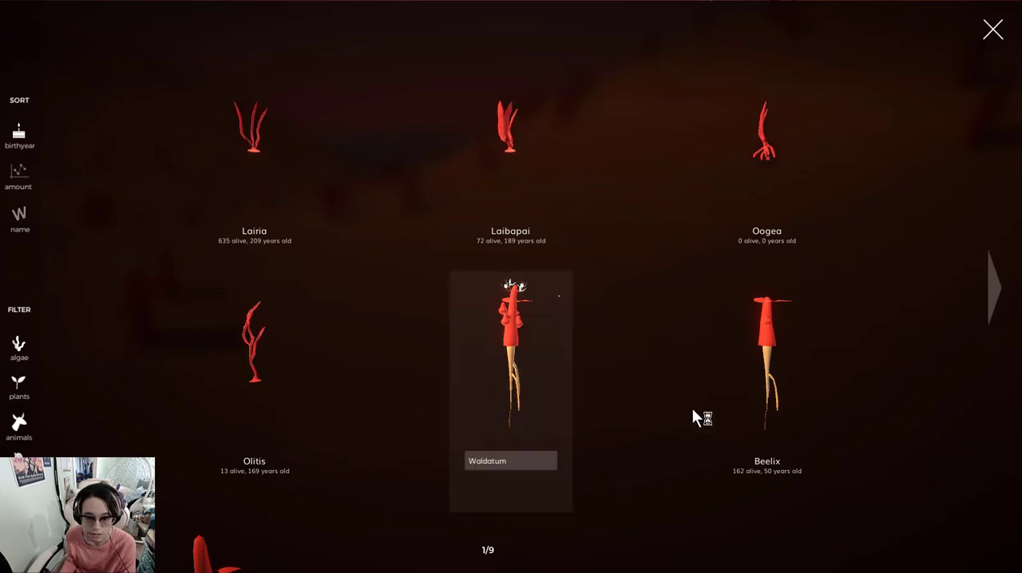
- Page through the species overview gallery of red plant descendants
click(767, 359)
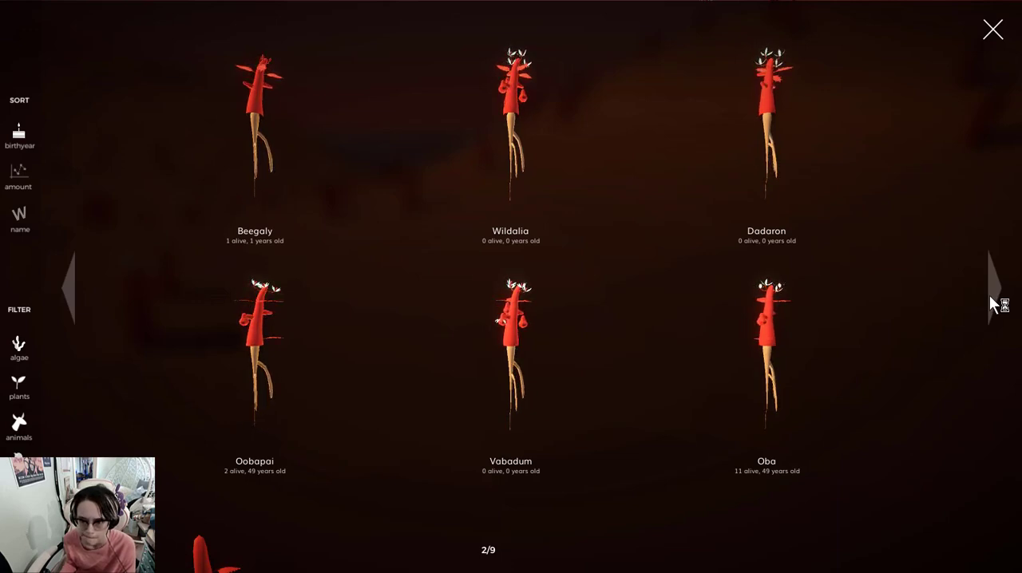
click(511, 354)
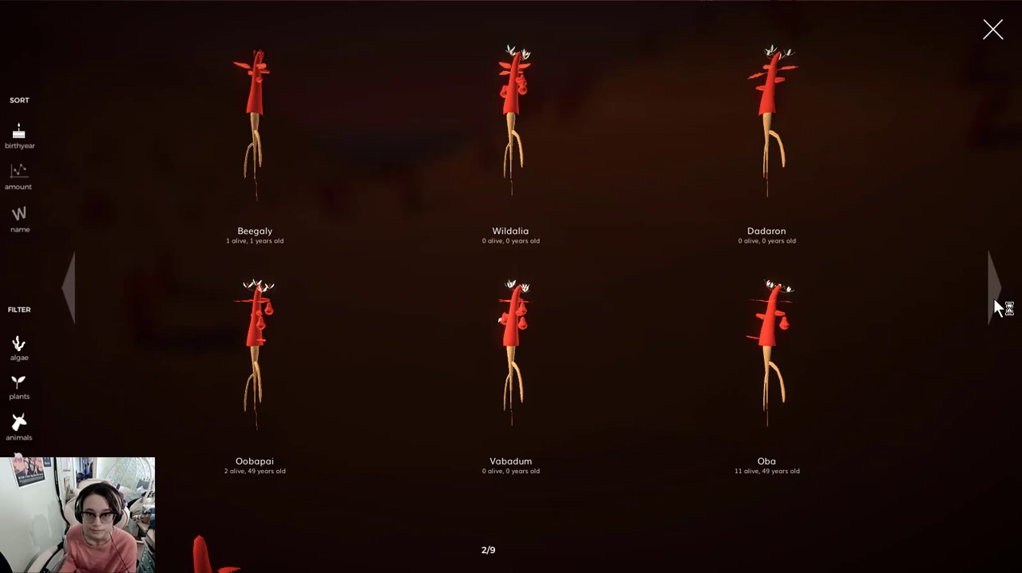
click(990, 288)
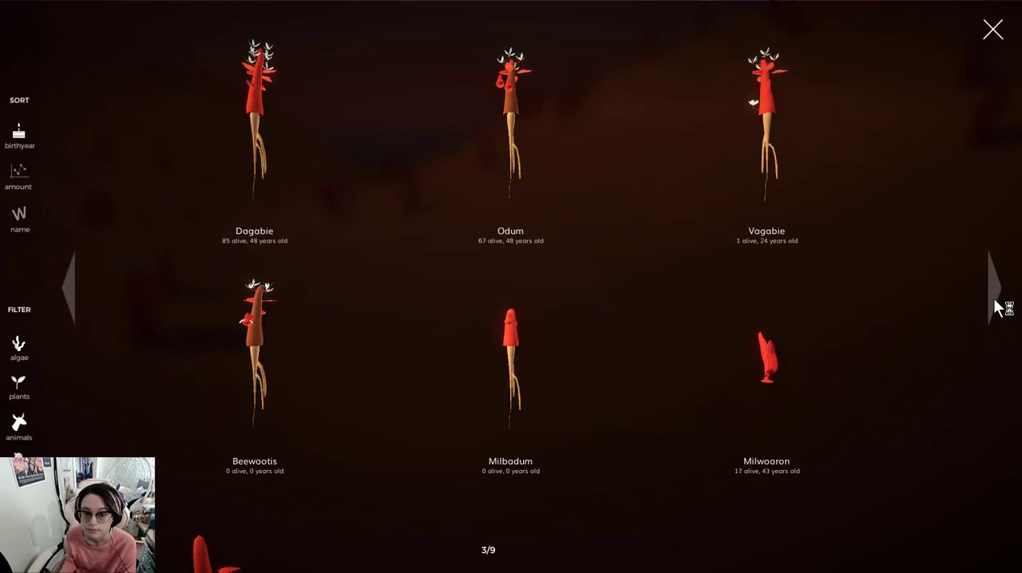
click(254, 355)
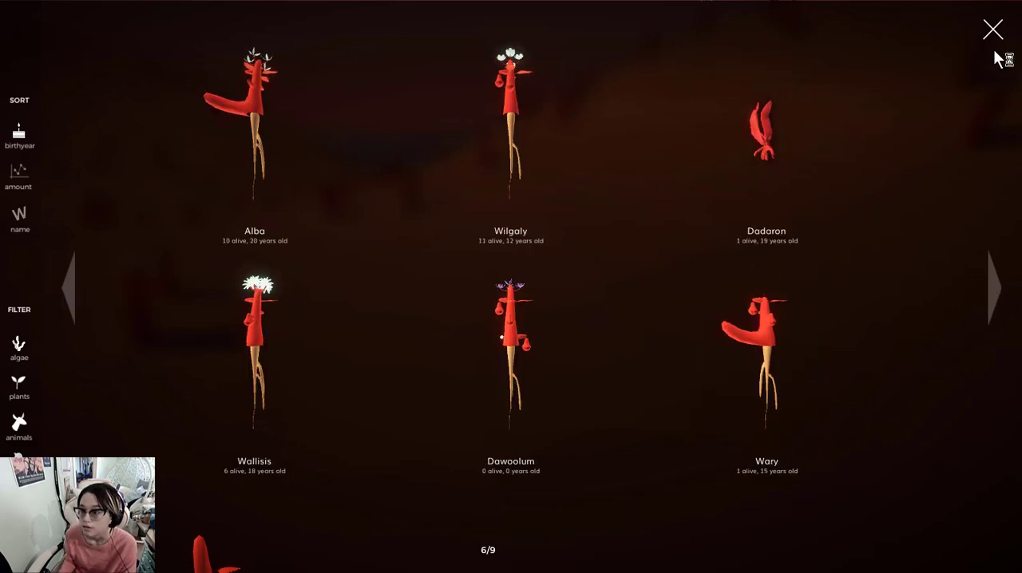
click(993, 29)
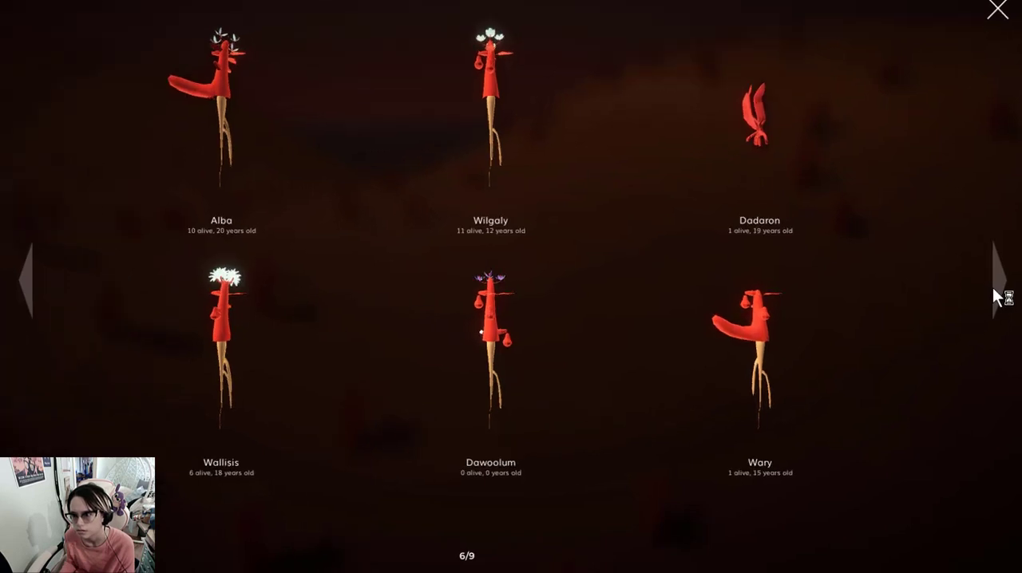
click(760, 355)
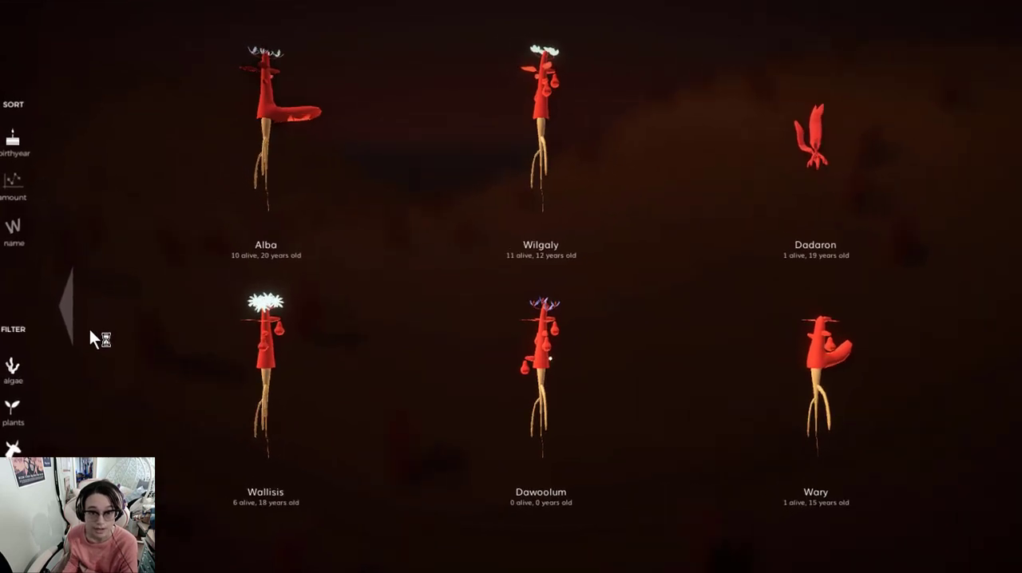
- Bring up Alba's species options and locate a random living Alba plant
click(265, 127)
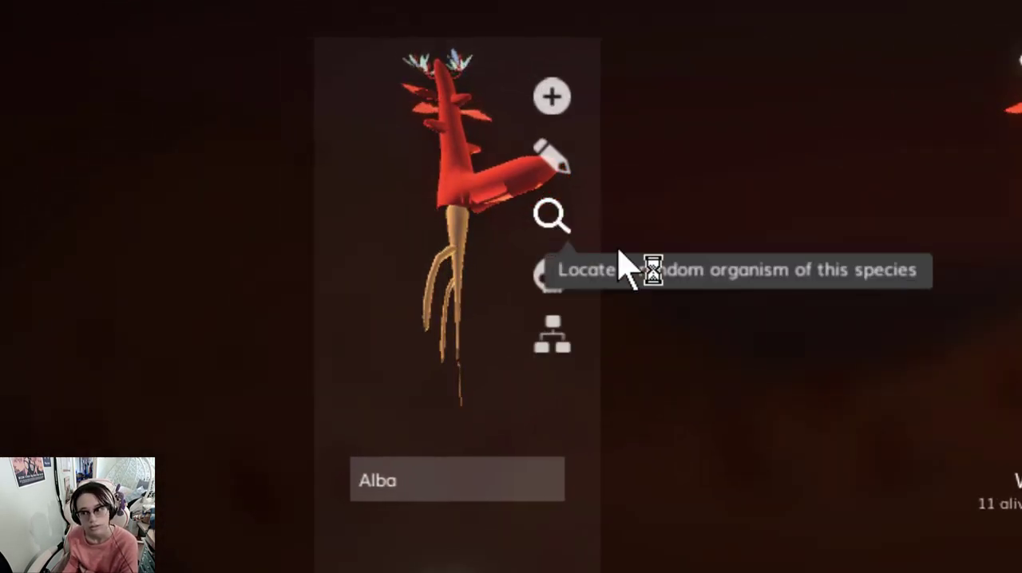
click(553, 217)
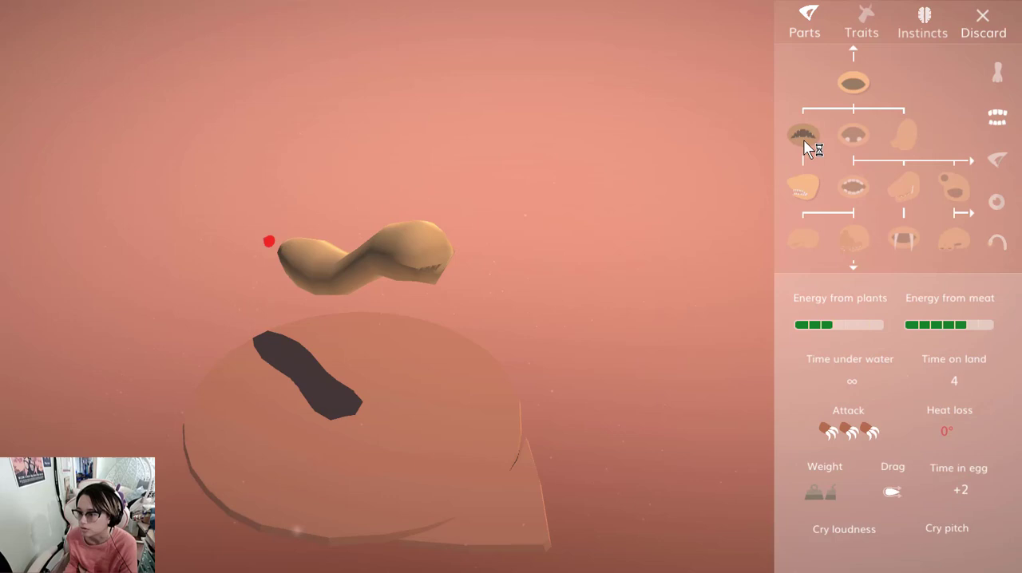
- Give the new water creature a plant-eating mouth, zero embryo time, green colour, and release it
click(853, 135)
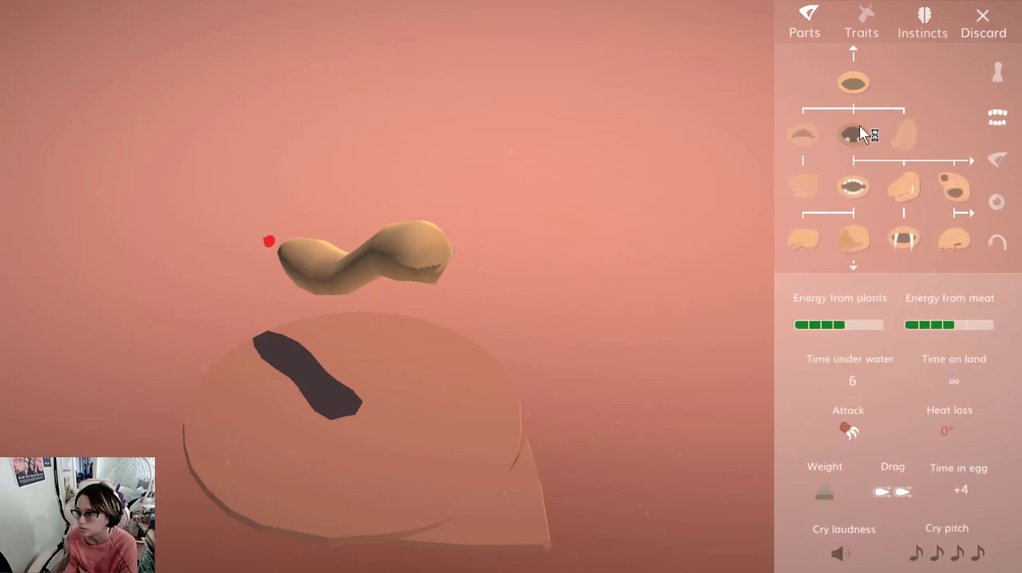
click(853, 134)
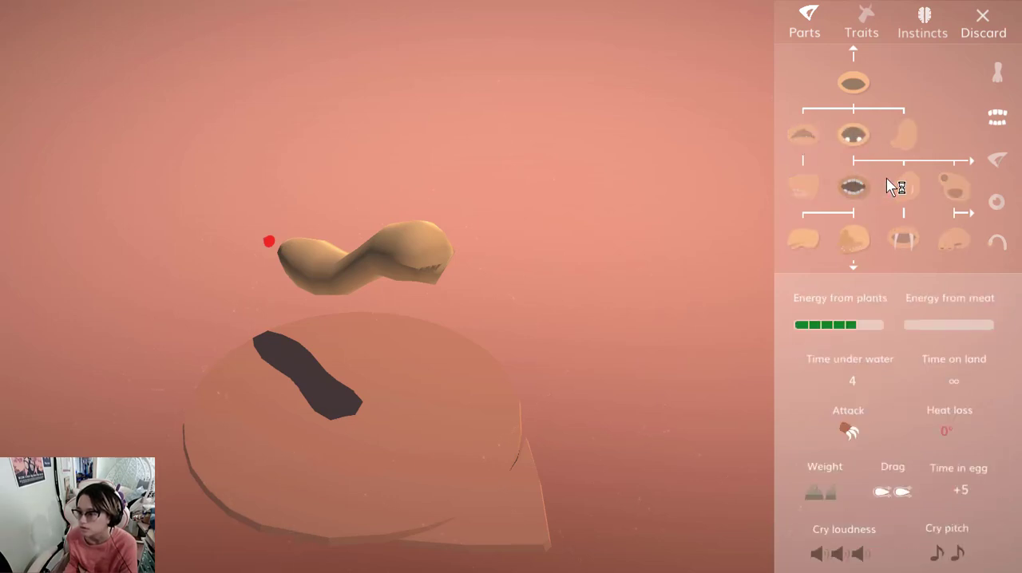
click(861, 23)
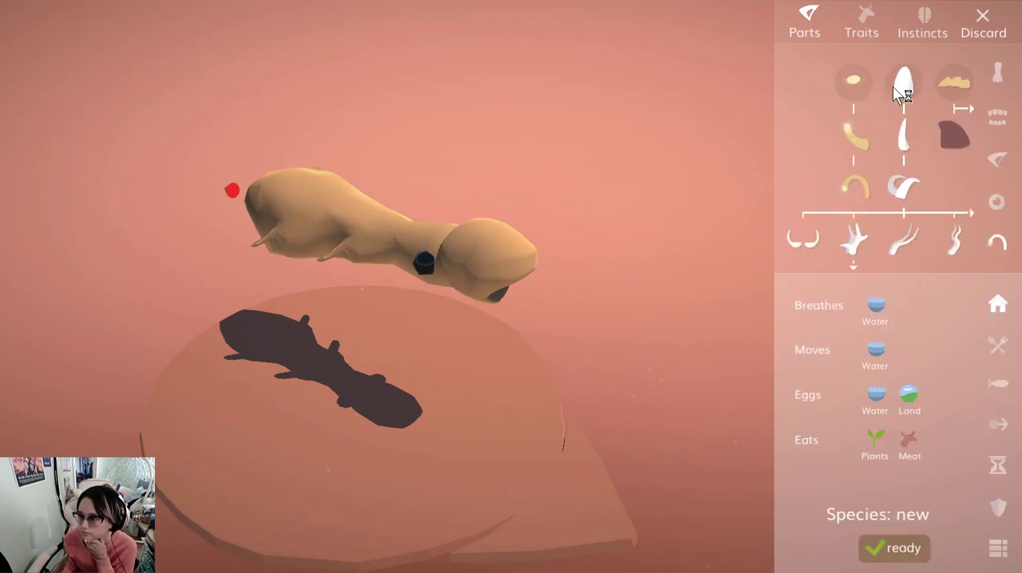
click(861, 23)
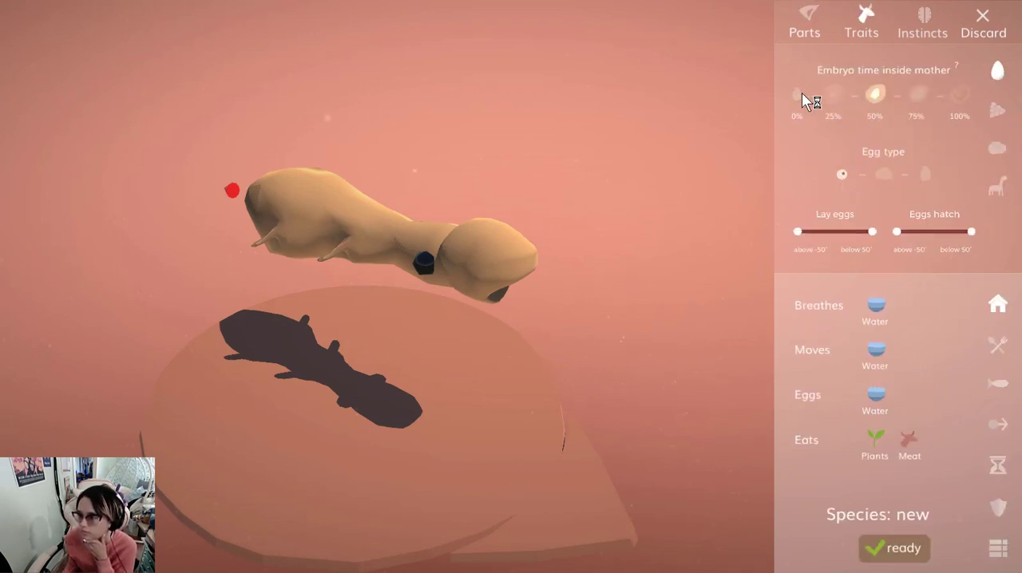
click(921, 22)
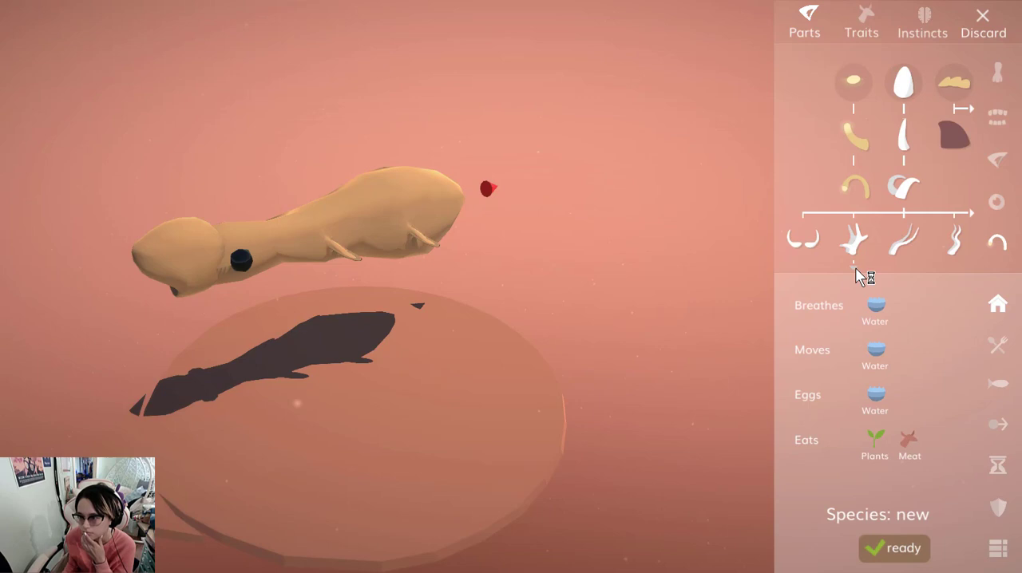
click(860, 19)
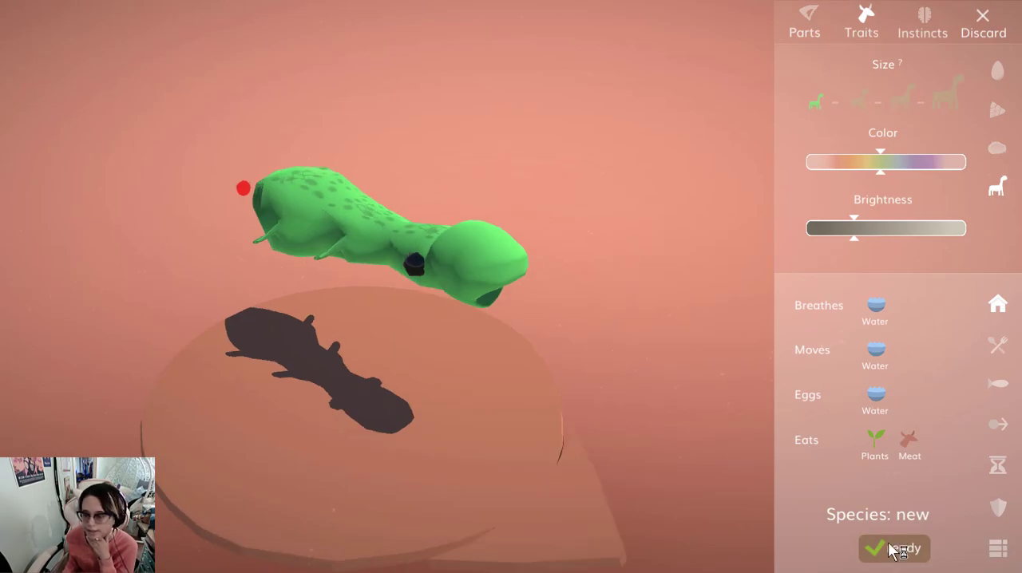
click(895, 549)
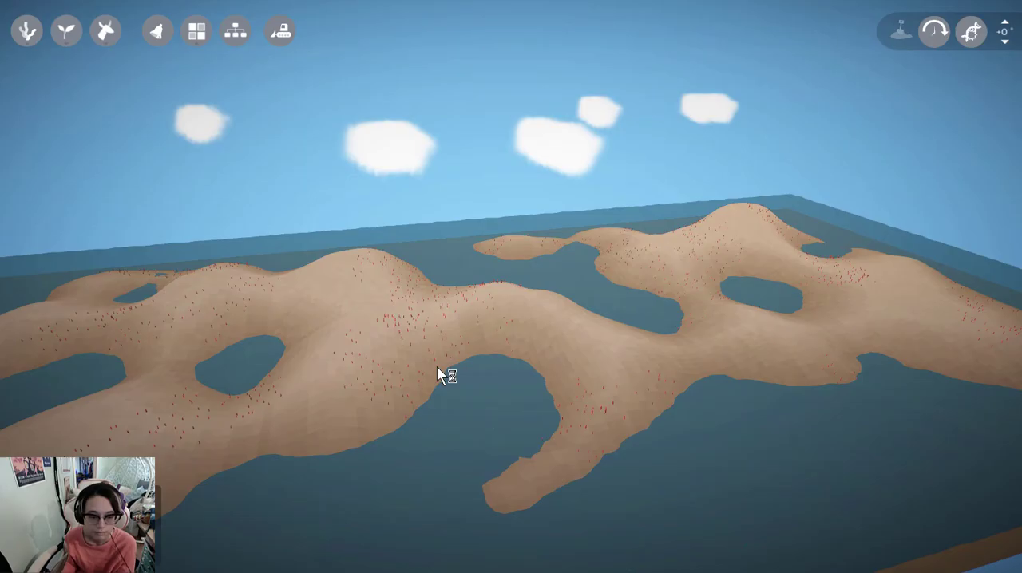
- Advance the world 50 years with a time jump
click(932, 32)
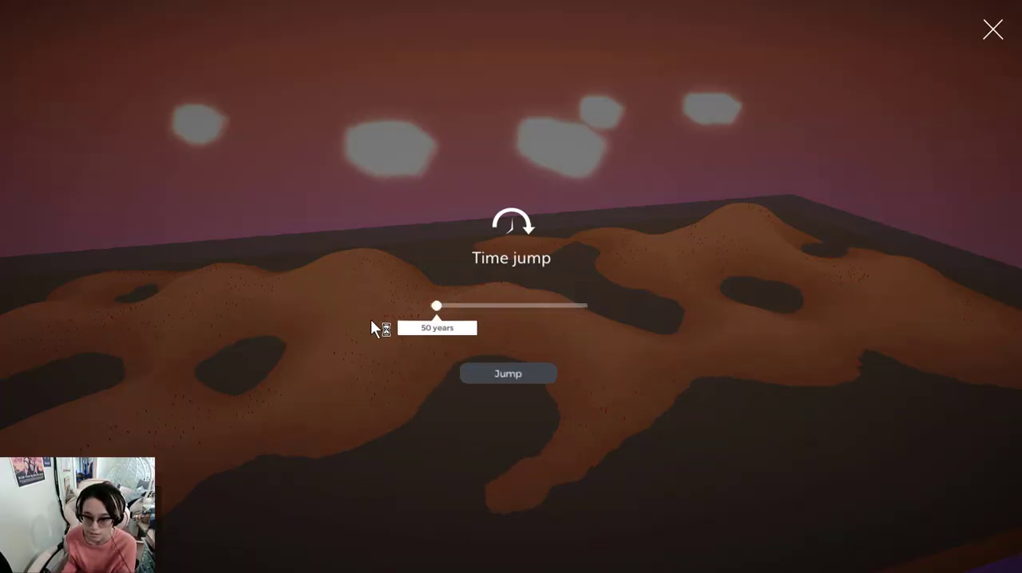
click(508, 374)
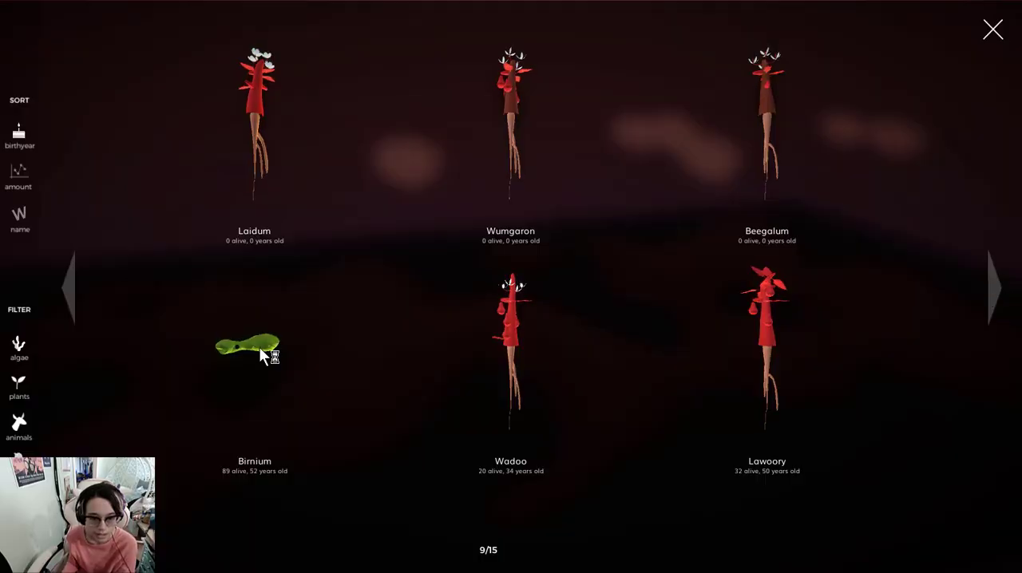
- Page through the 15-page species list past Birnium to the last species, then close it
click(248, 348)
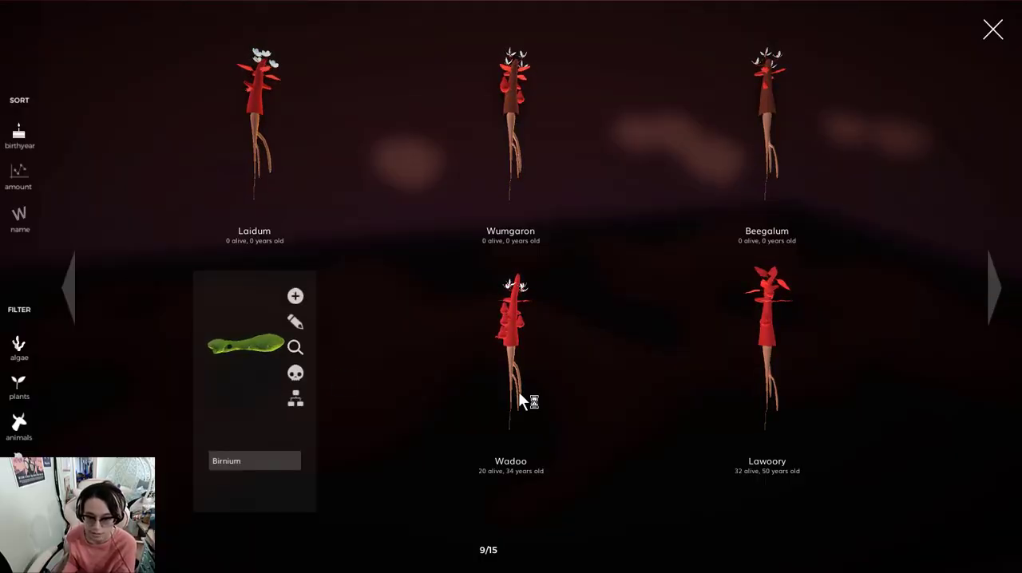
click(993, 287)
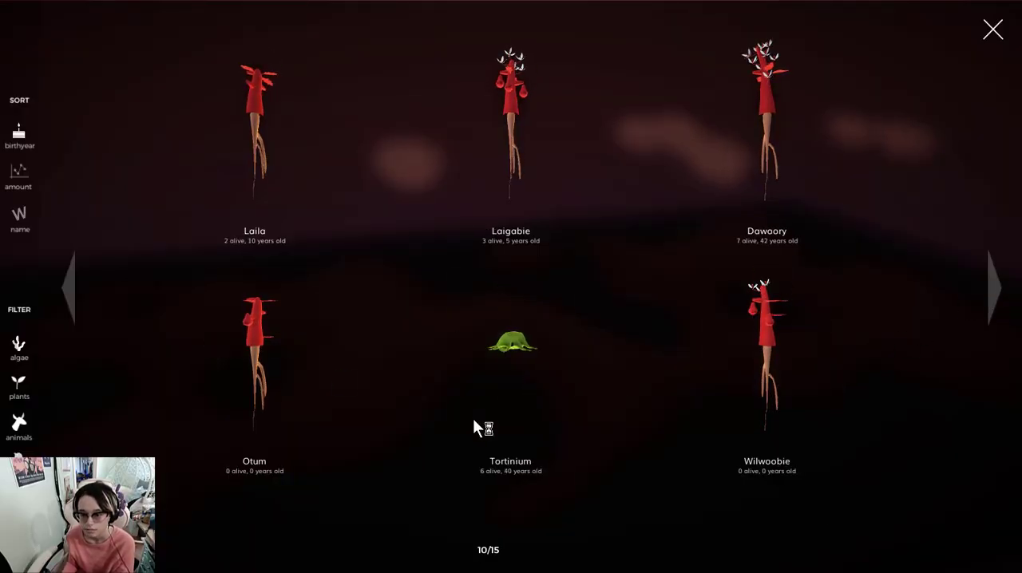
click(511, 345)
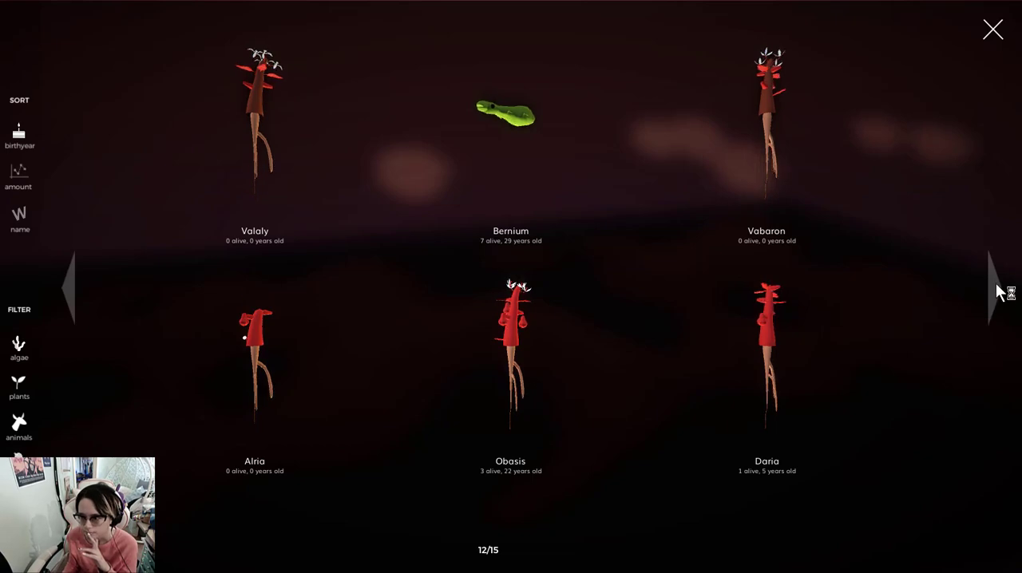
click(993, 290)
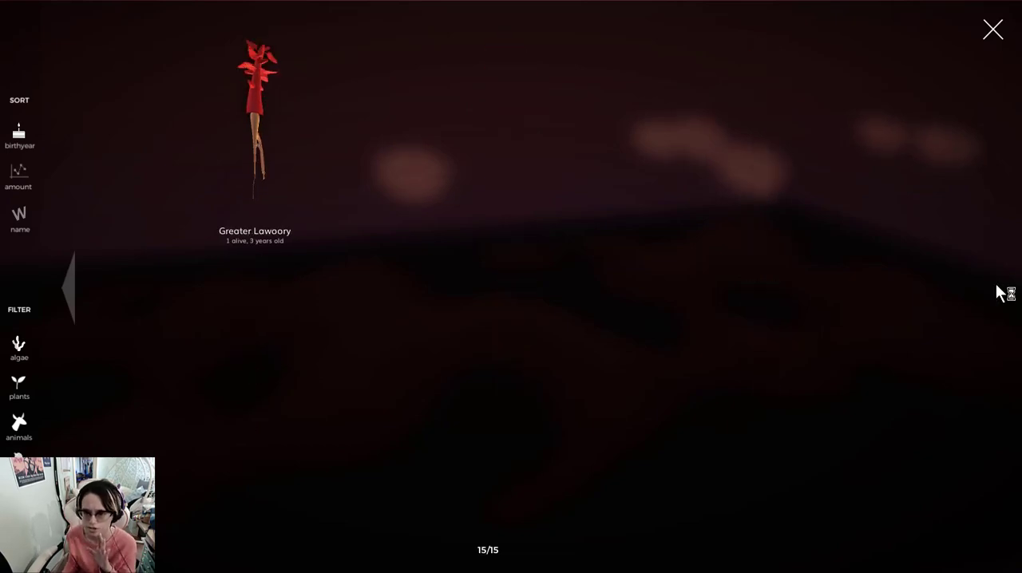
click(993, 29)
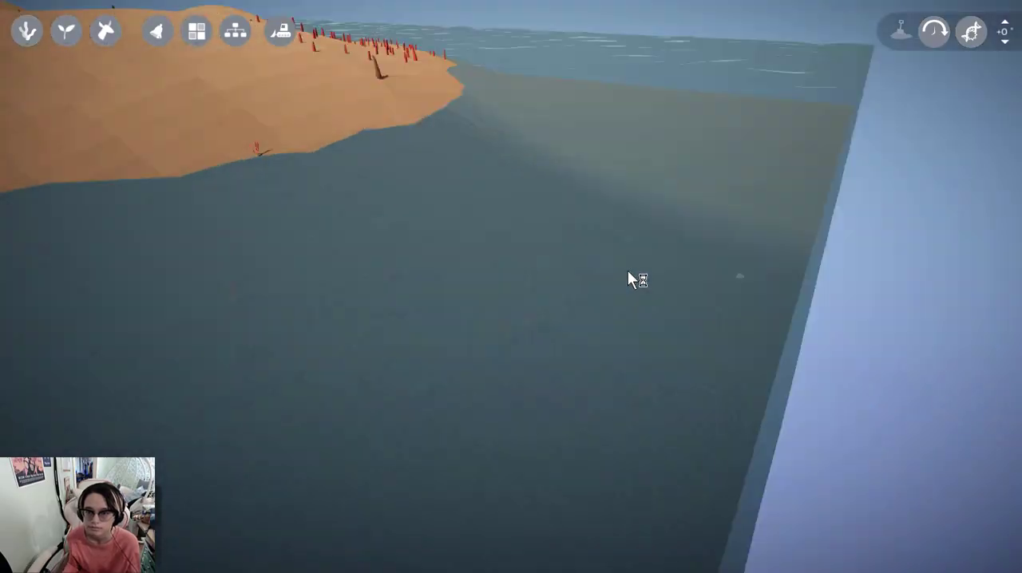
- Set the time jump to 100 years and advance the world
click(934, 30)
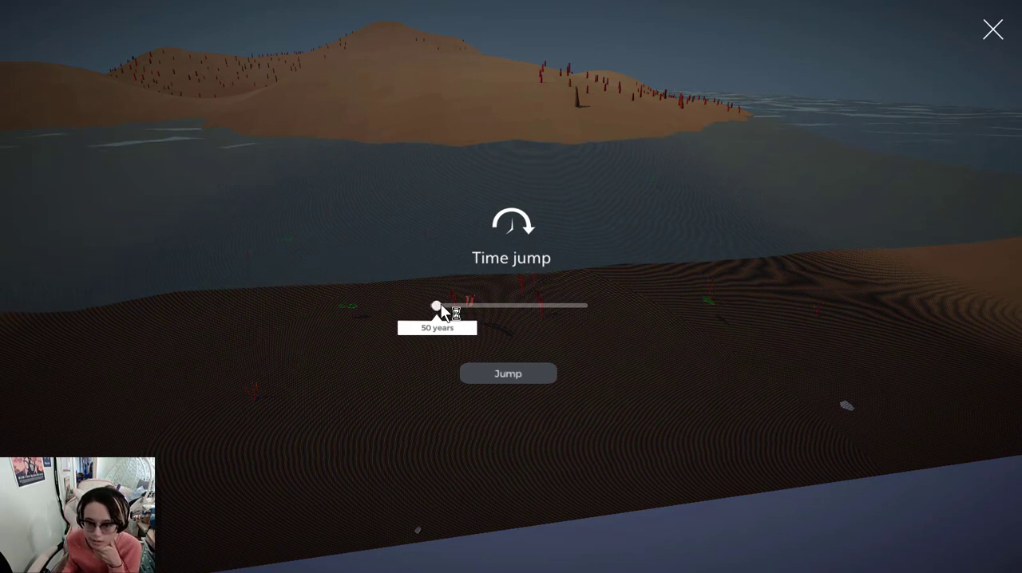
drag(438, 305, 455, 305)
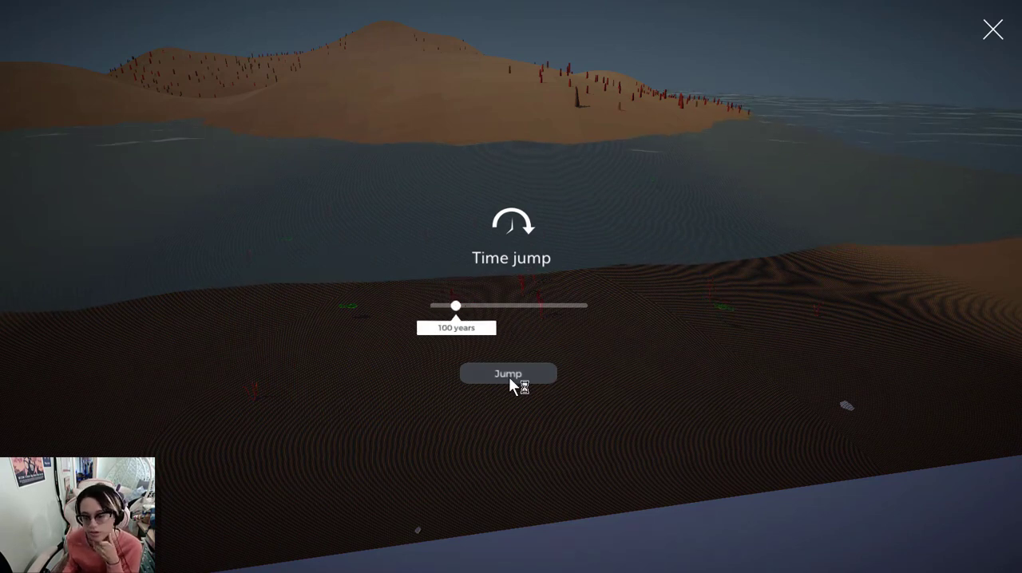
click(508, 373)
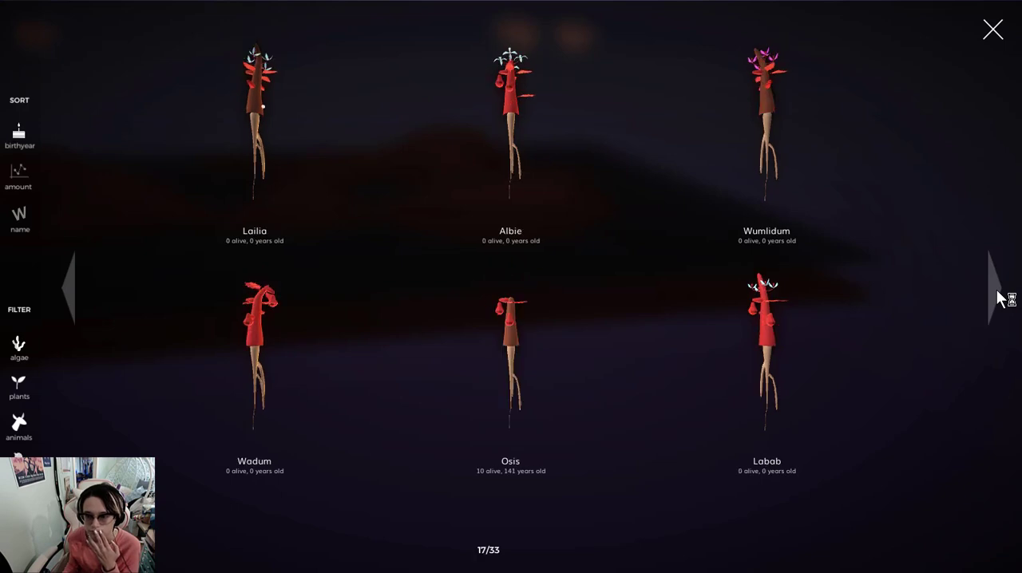
- Page through the species overview to 33/33 and return to the planet view
click(993, 291)
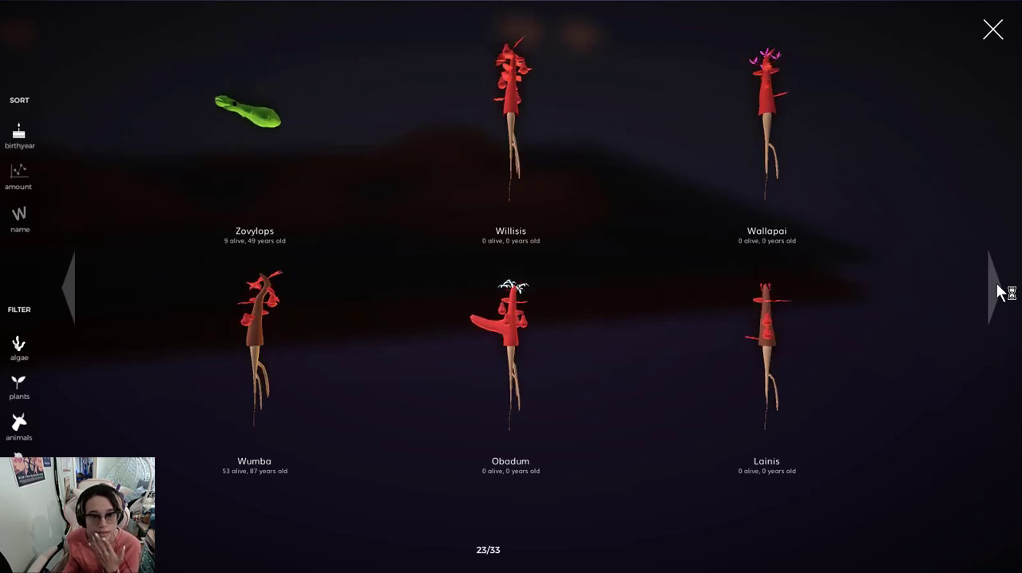
click(990, 290)
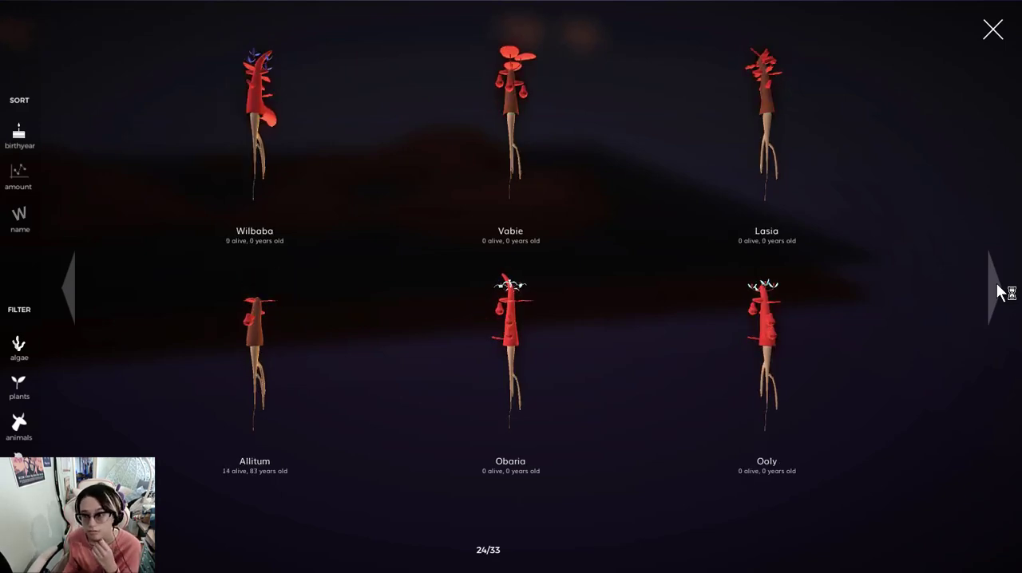
click(990, 291)
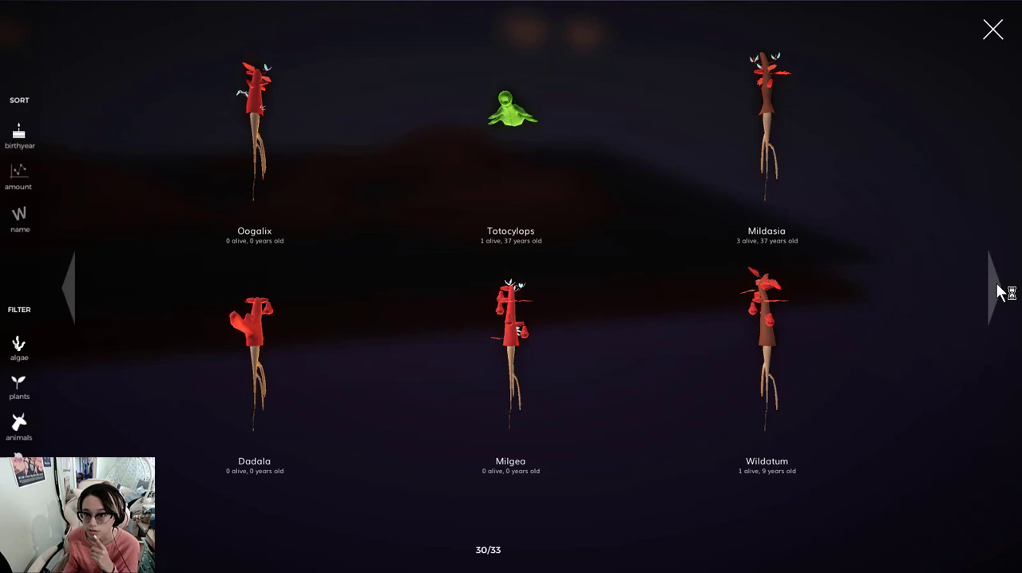
click(993, 291)
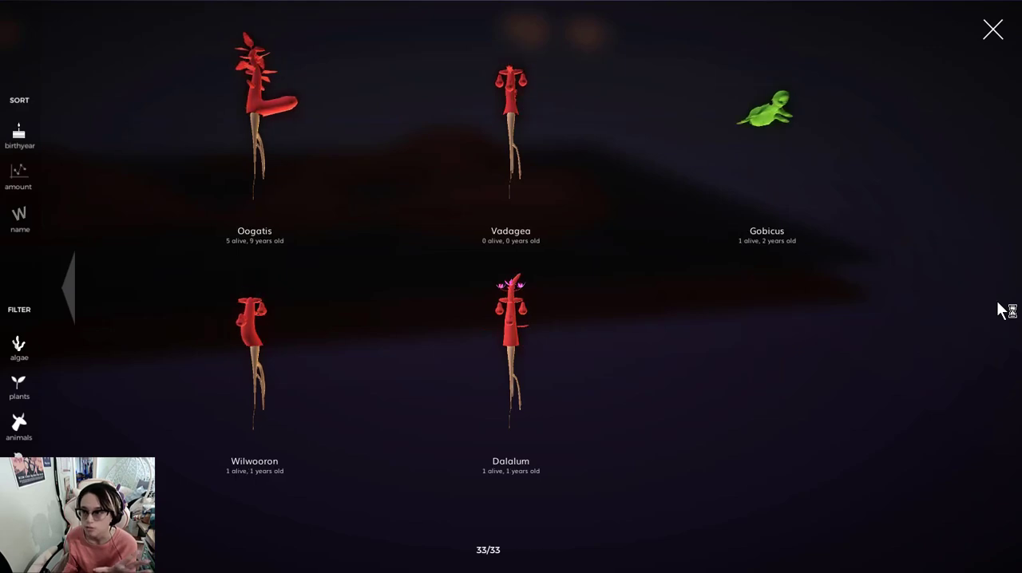
click(993, 29)
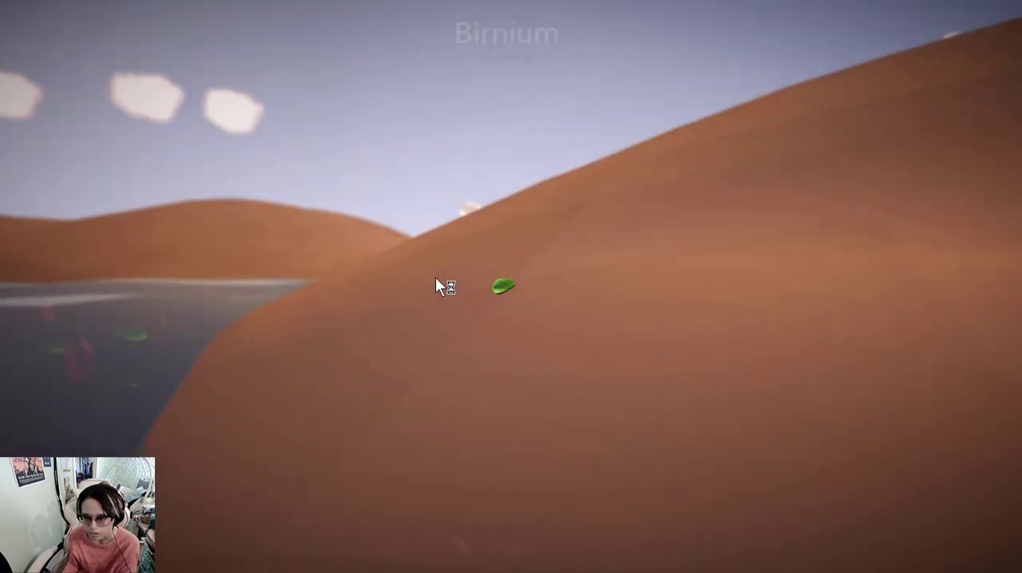
- Select a young Birnium on the shore and follow it in close-up view
click(504, 288)
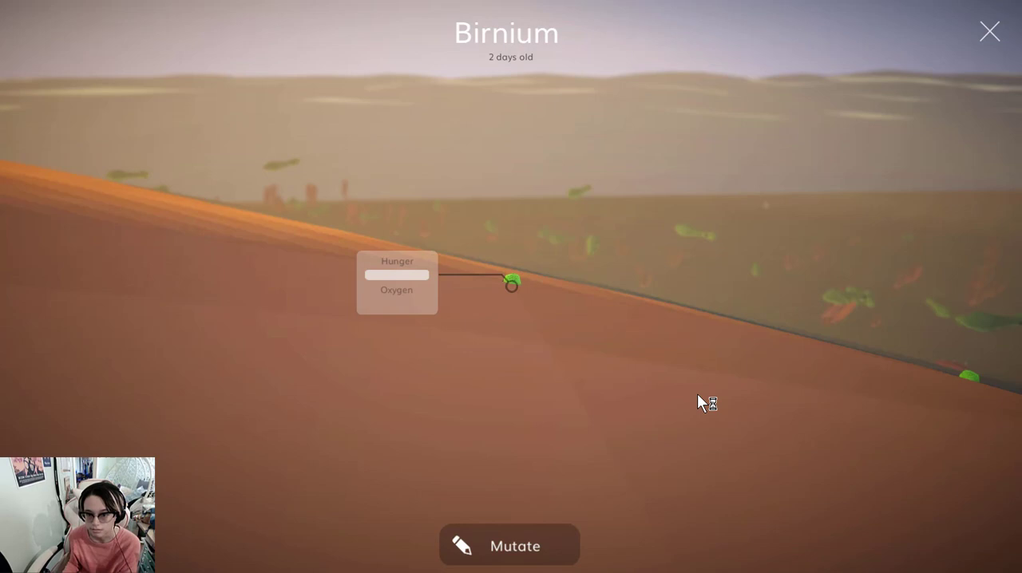
click(990, 32)
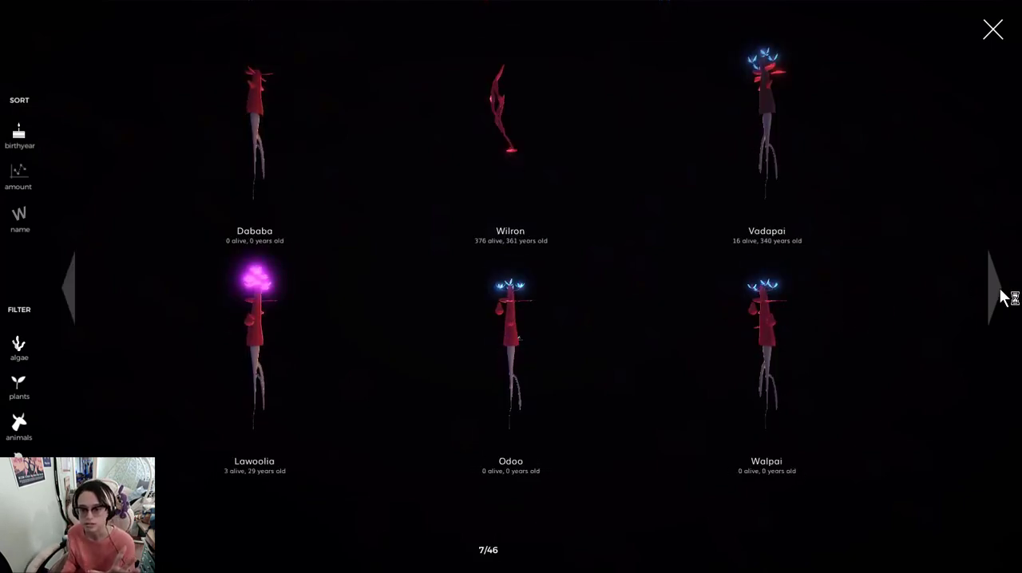
- Page through the species catalogue past the red plants and inspect the green Gertytus species
click(993, 287)
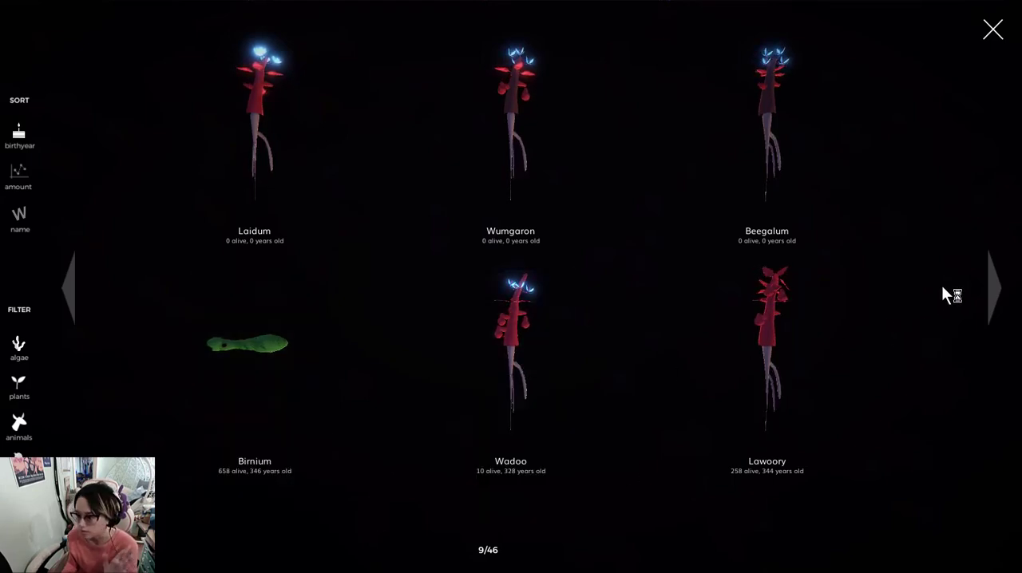
click(993, 289)
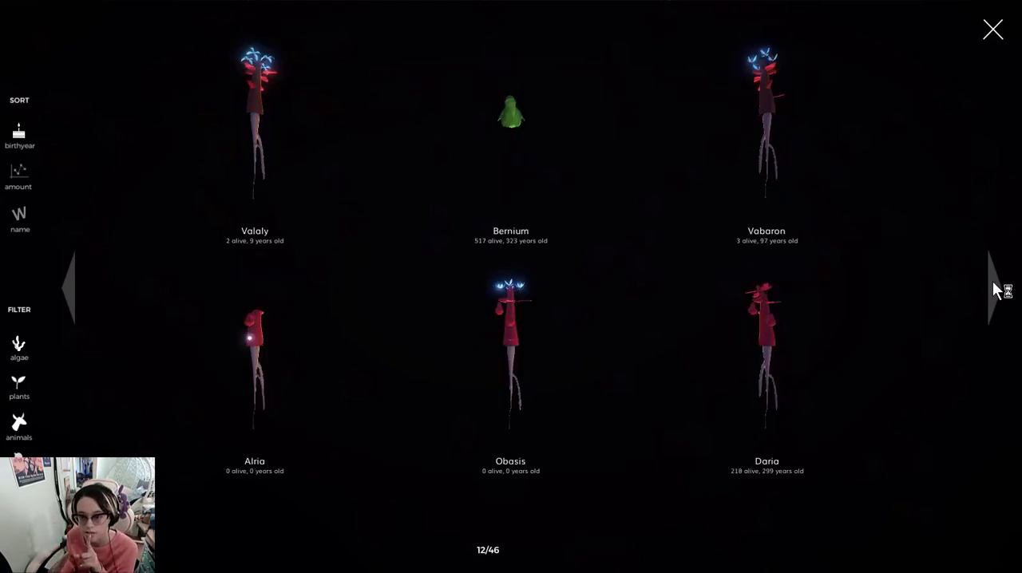
click(993, 289)
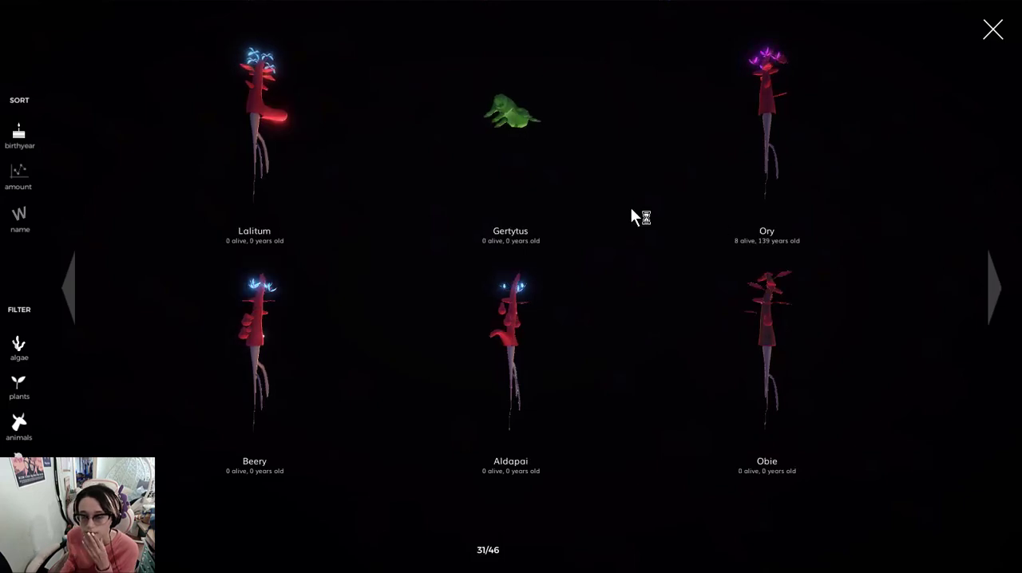
click(511, 115)
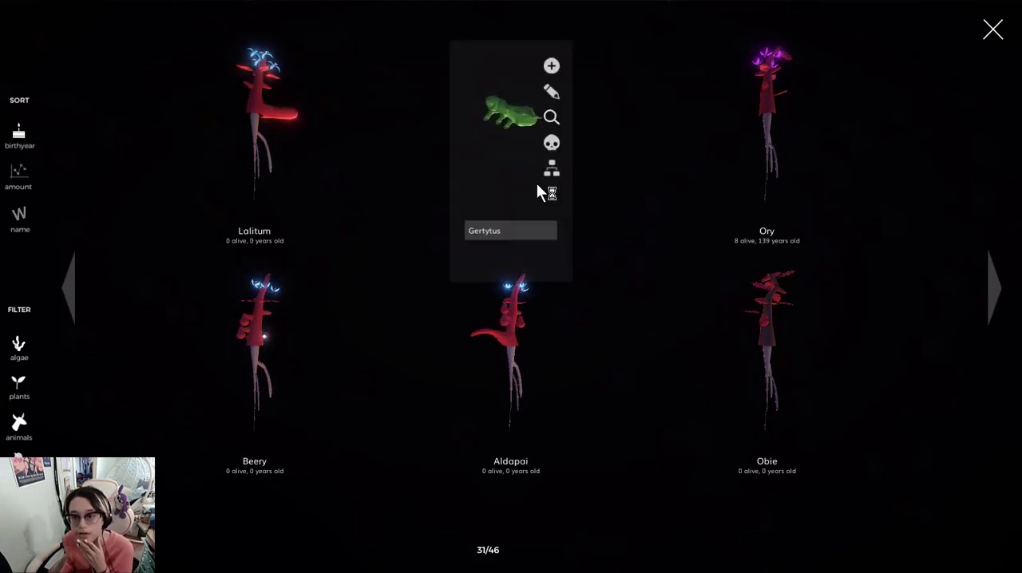
click(994, 289)
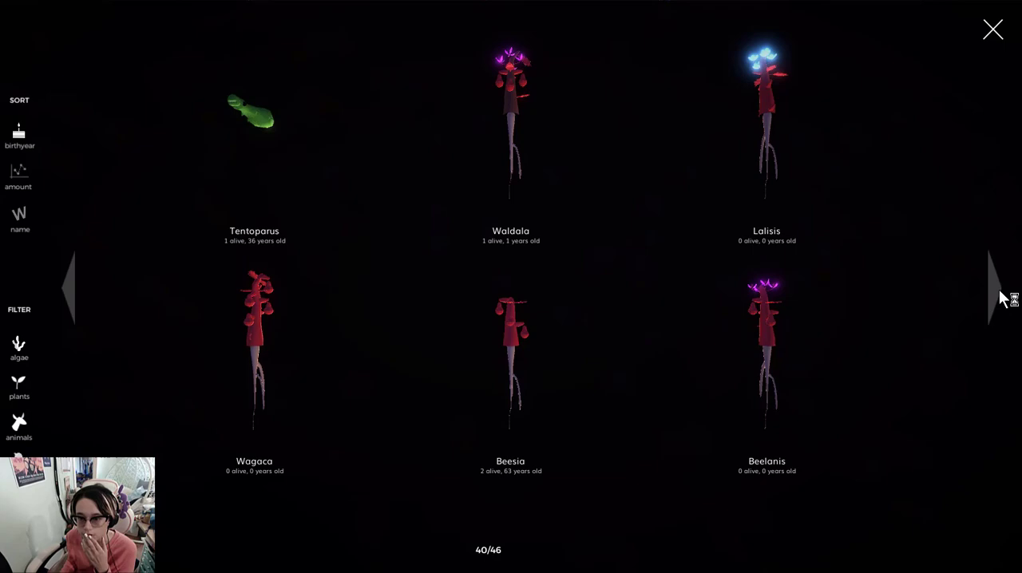
click(993, 287)
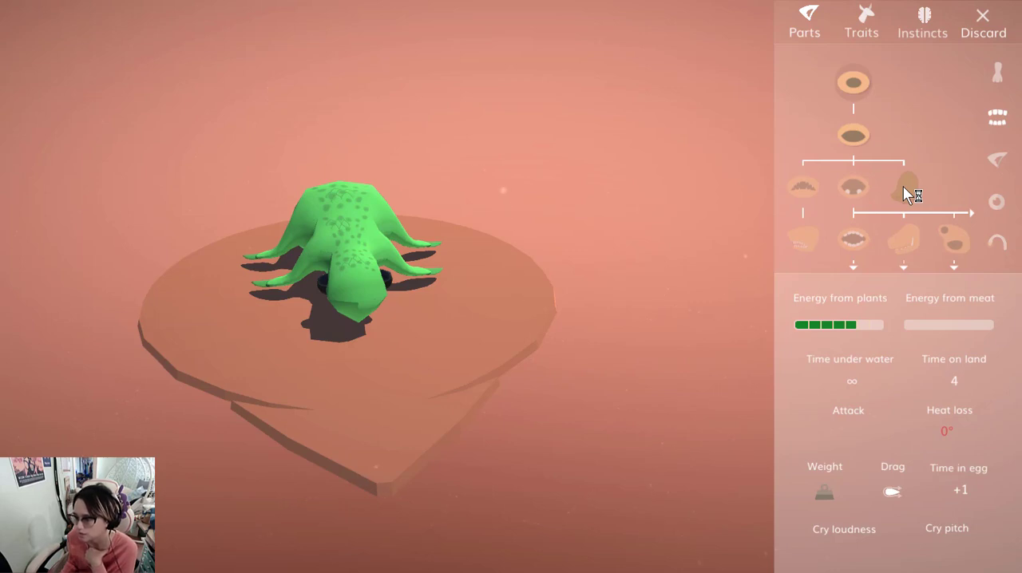
- Give the green herbivore a longer body part and mark the design Ready
click(852, 188)
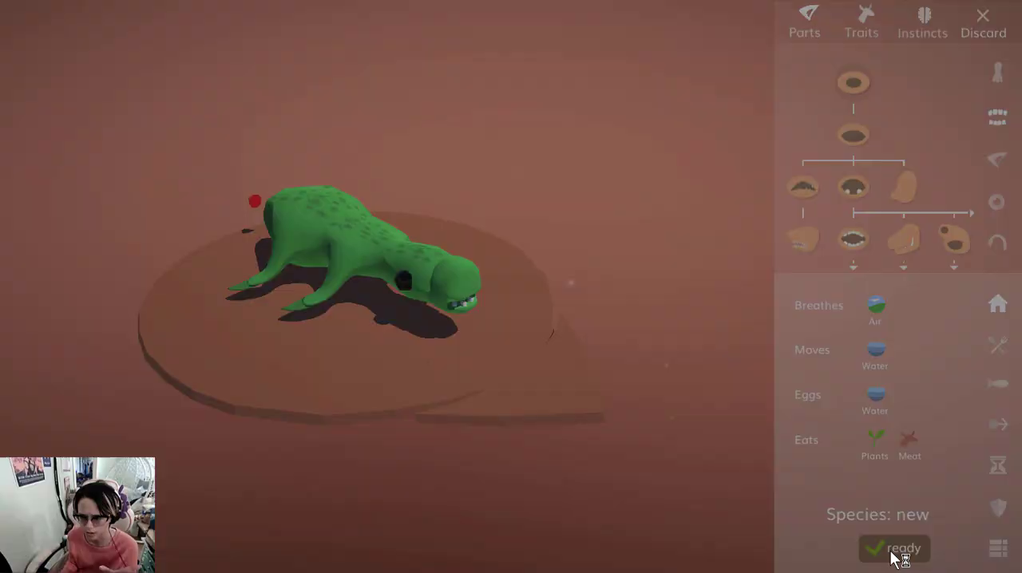
click(894, 550)
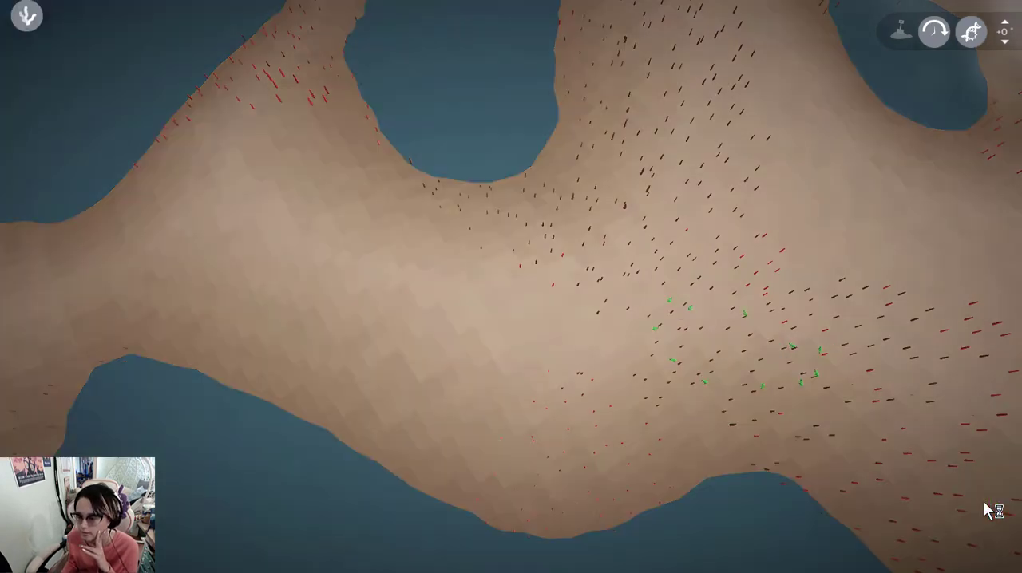
- Jump the planet forward 250 years, then browse species and follow a Tramylops
click(934, 32)
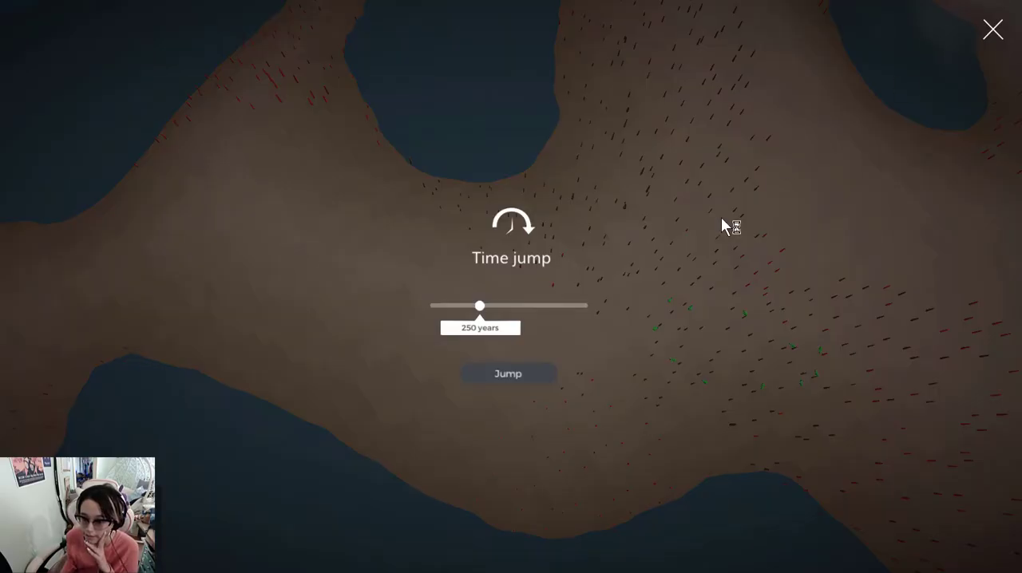
click(508, 374)
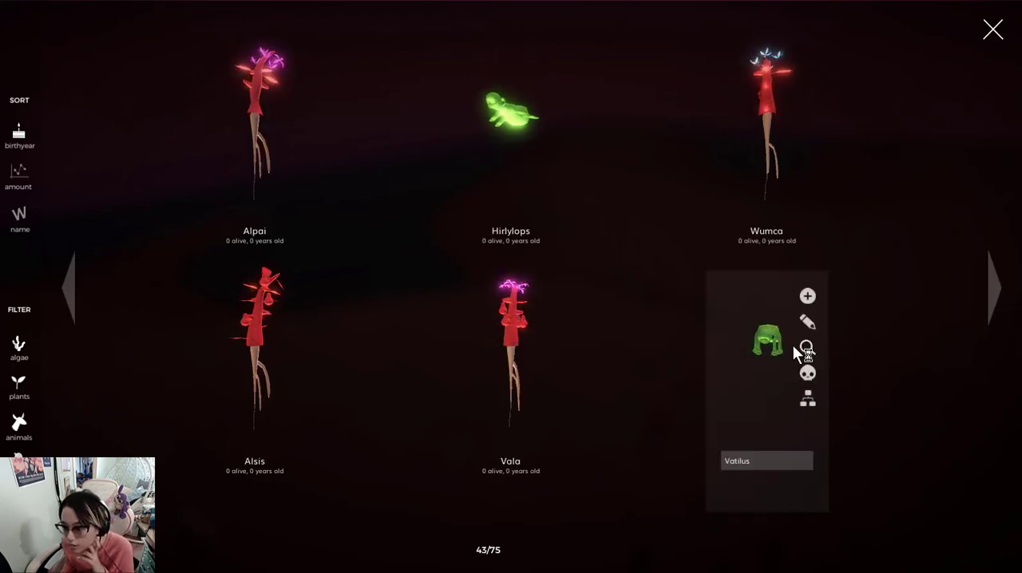
click(806, 346)
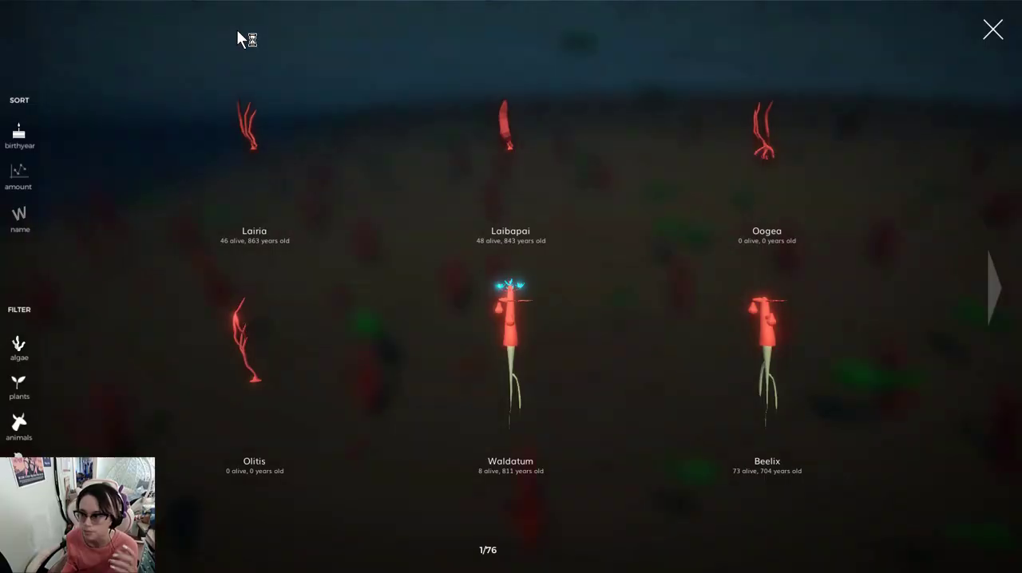
click(996, 289)
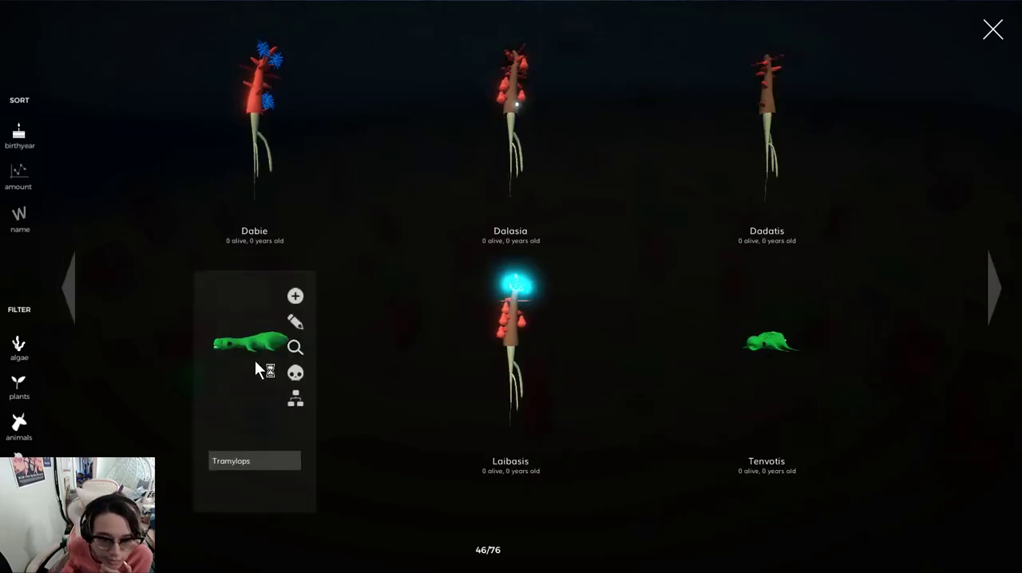
click(994, 29)
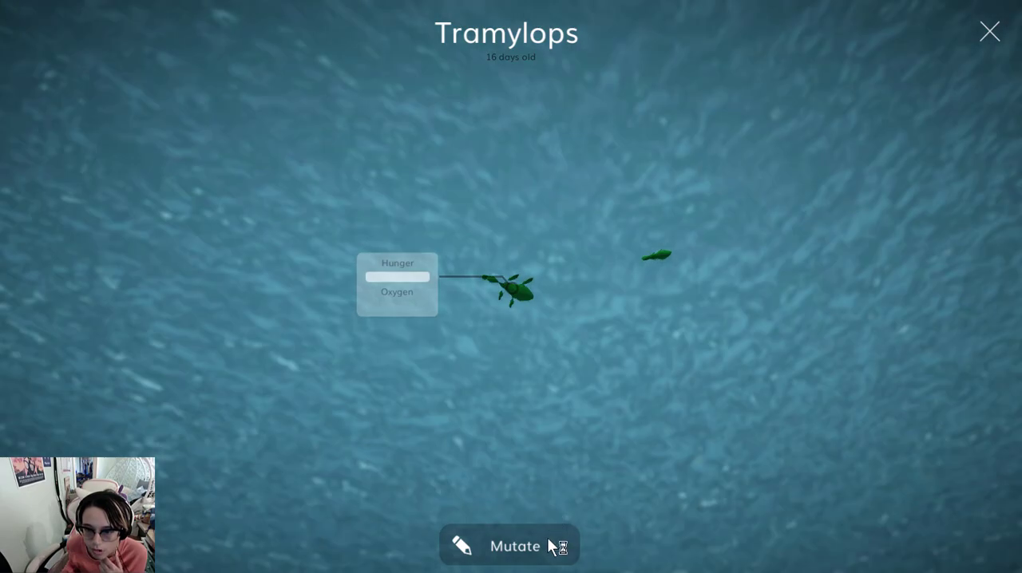
- Start a mutation and choose Bartomytus as the parent species
click(510, 546)
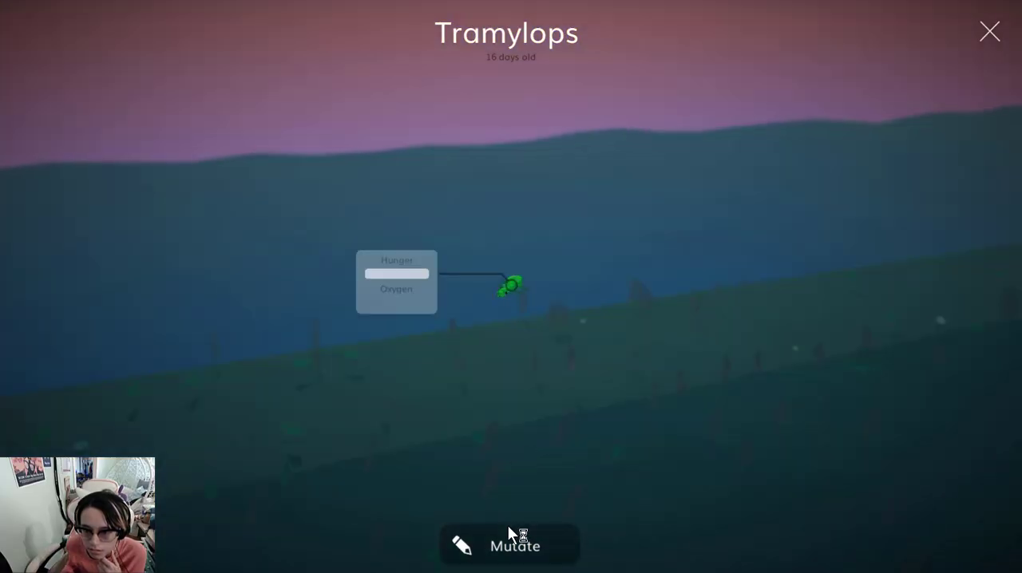
click(990, 32)
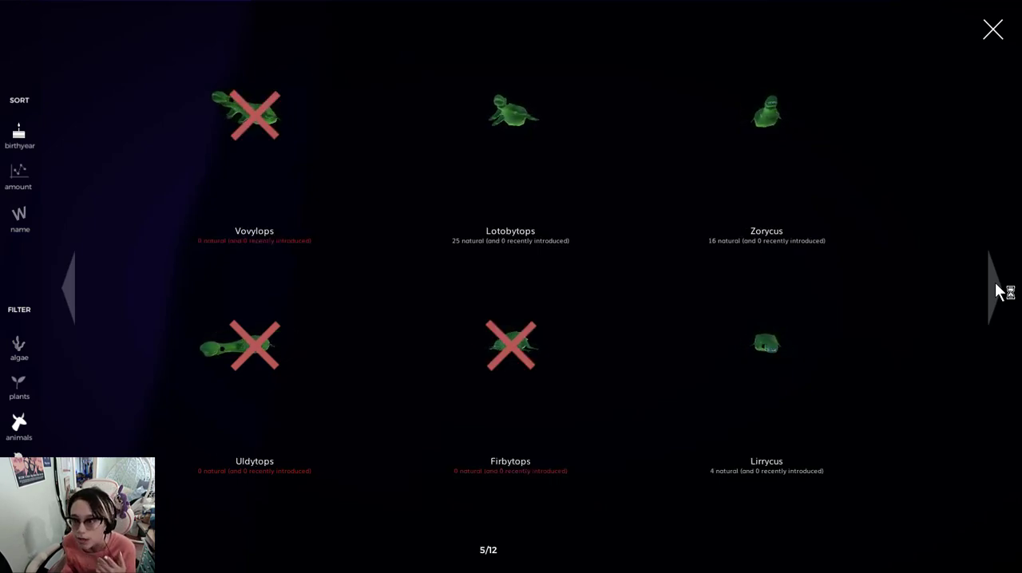
click(993, 288)
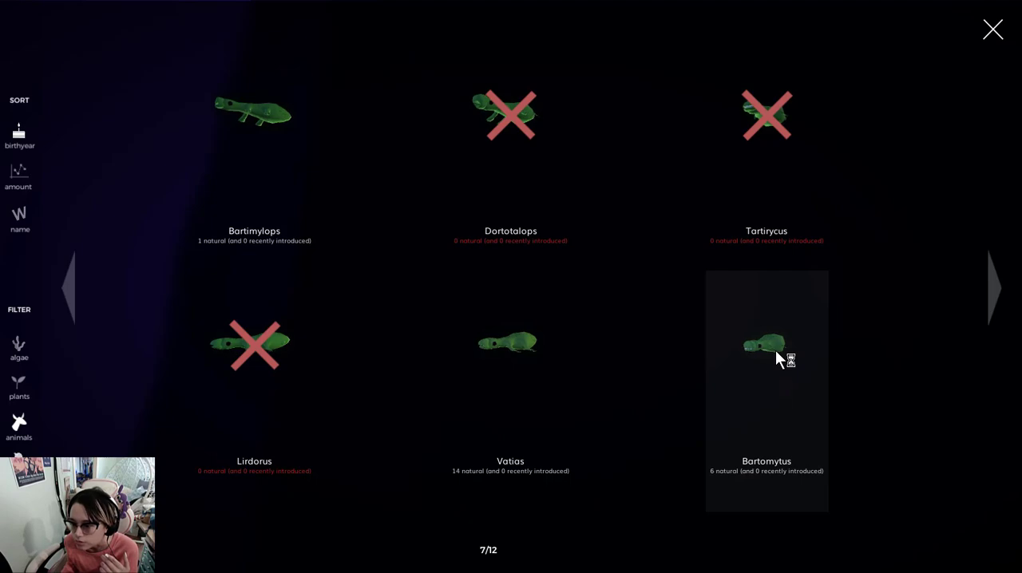
click(767, 360)
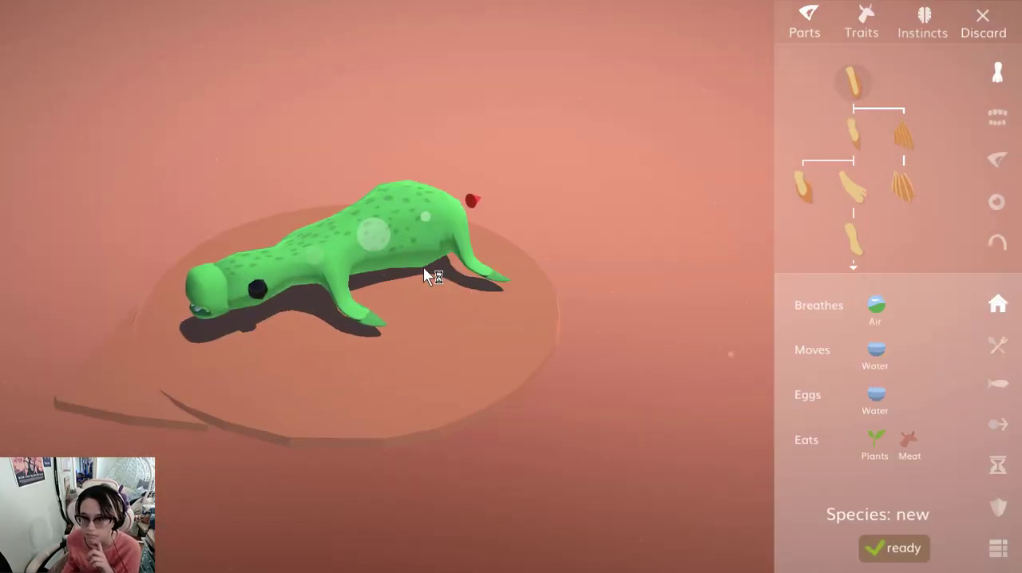
- Set the species to lay eggs on land and water, recolour it yellow, and mark it Ready
click(861, 19)
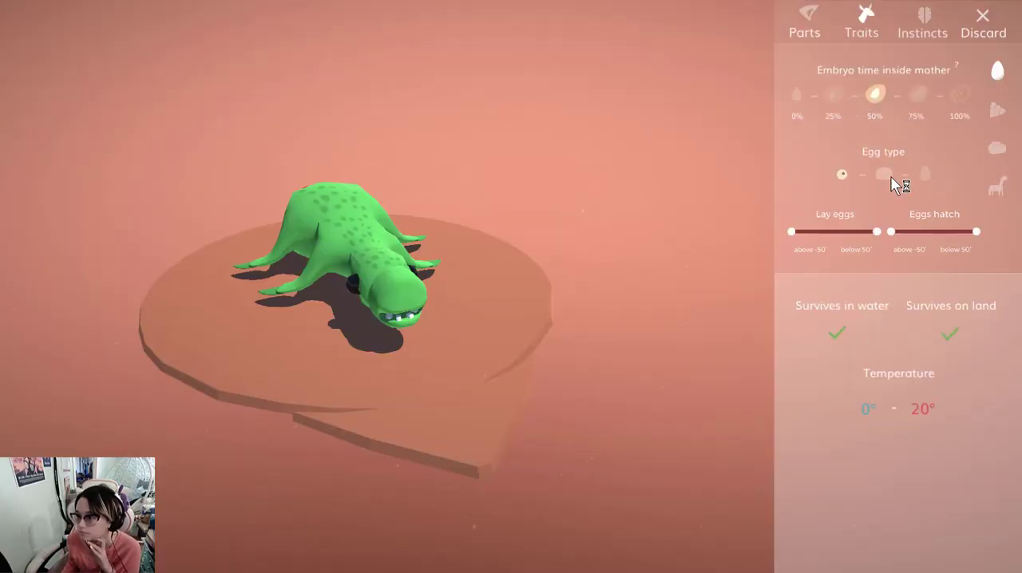
click(885, 174)
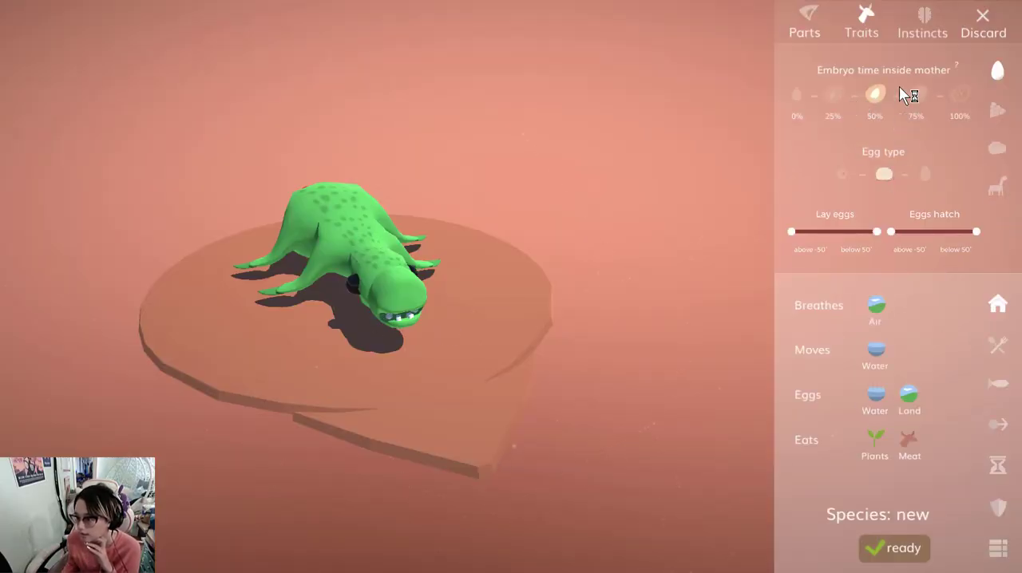
mouse_move(831, 239)
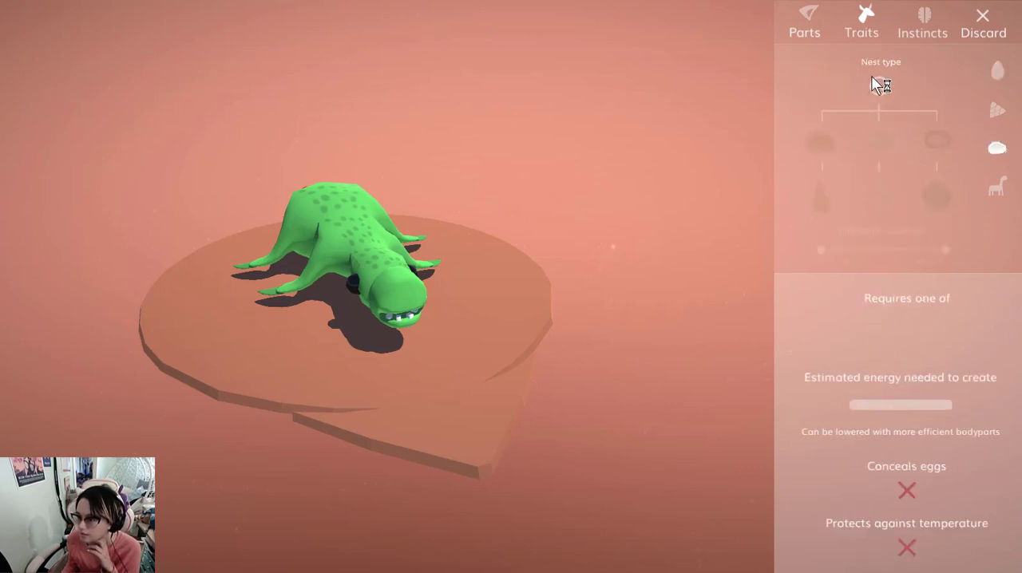
click(936, 141)
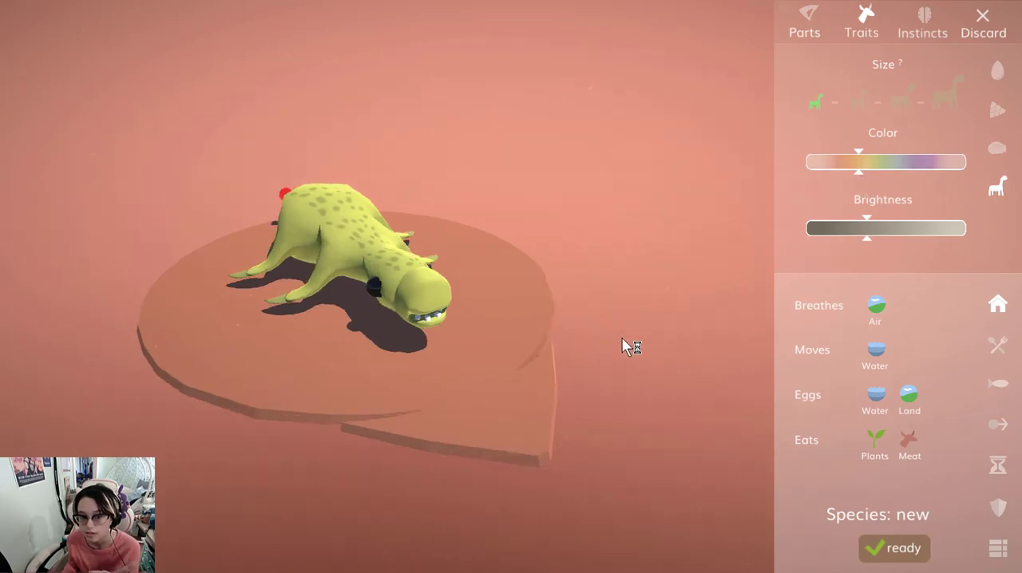
click(894, 548)
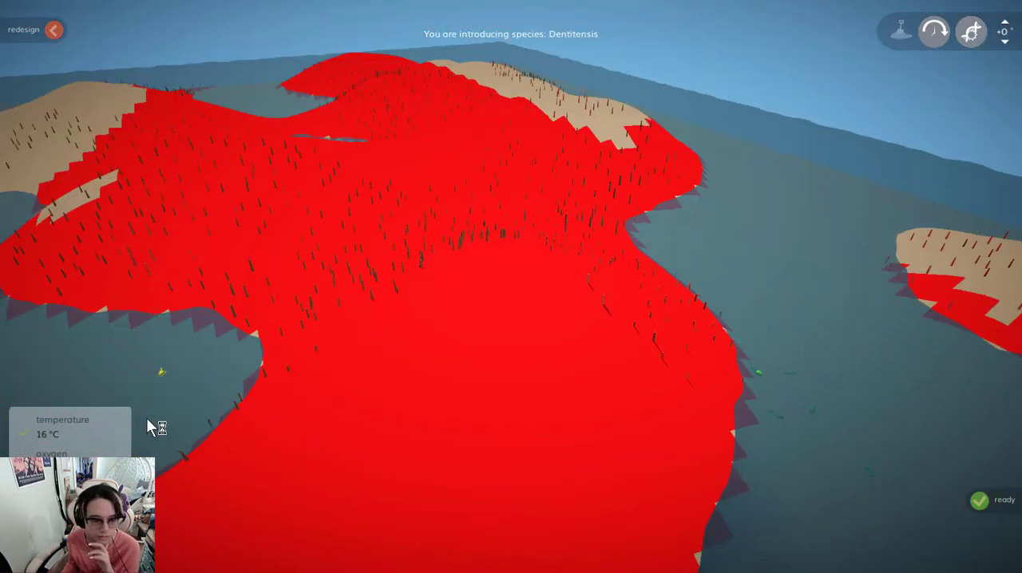
mouse_move(182, 158)
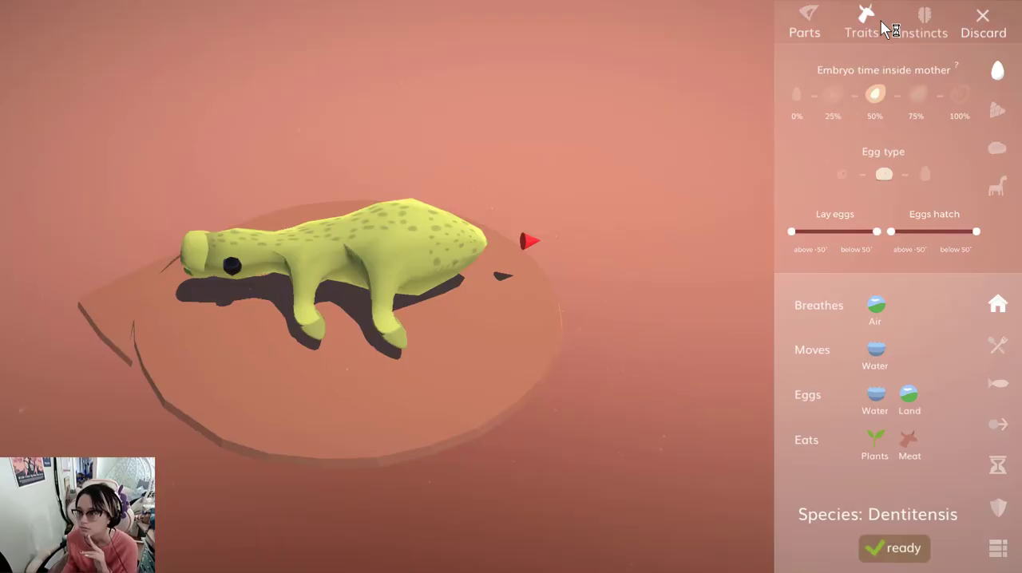
- Return from placement to the Traits view of the Dentitensis design
click(861, 19)
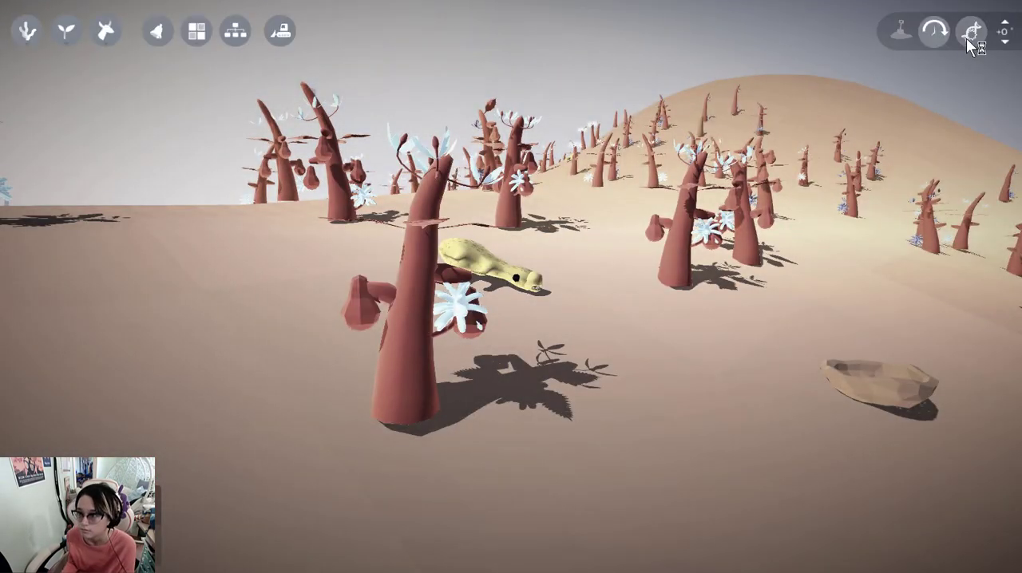
- Set the time jump to 100 years and run it
click(971, 29)
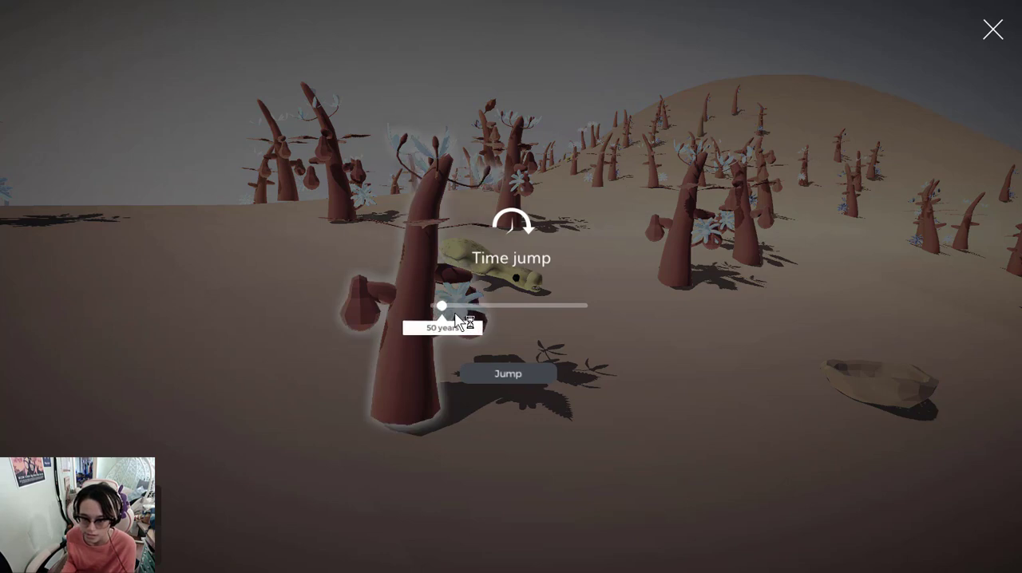
drag(444, 306, 457, 307)
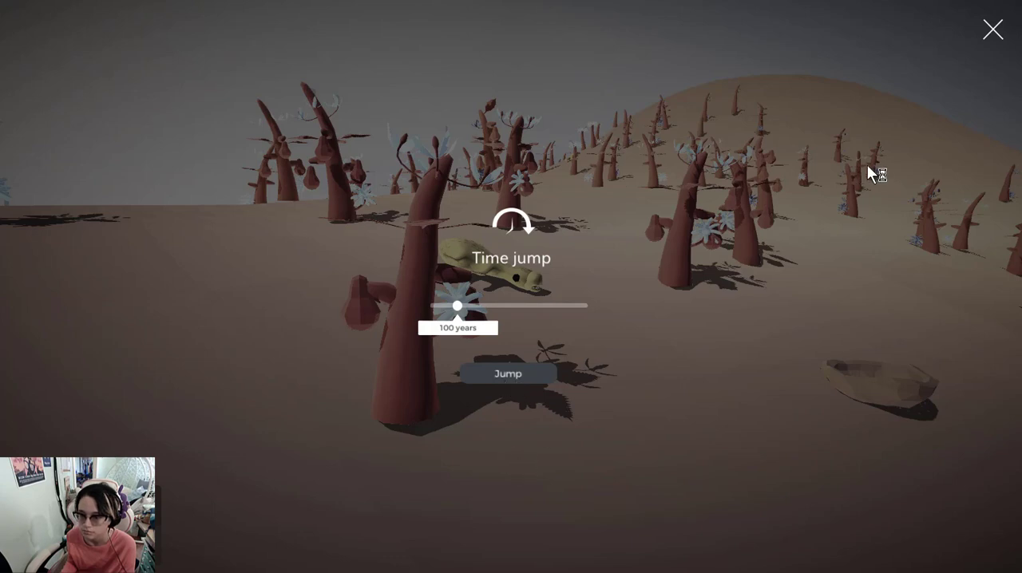
click(508, 374)
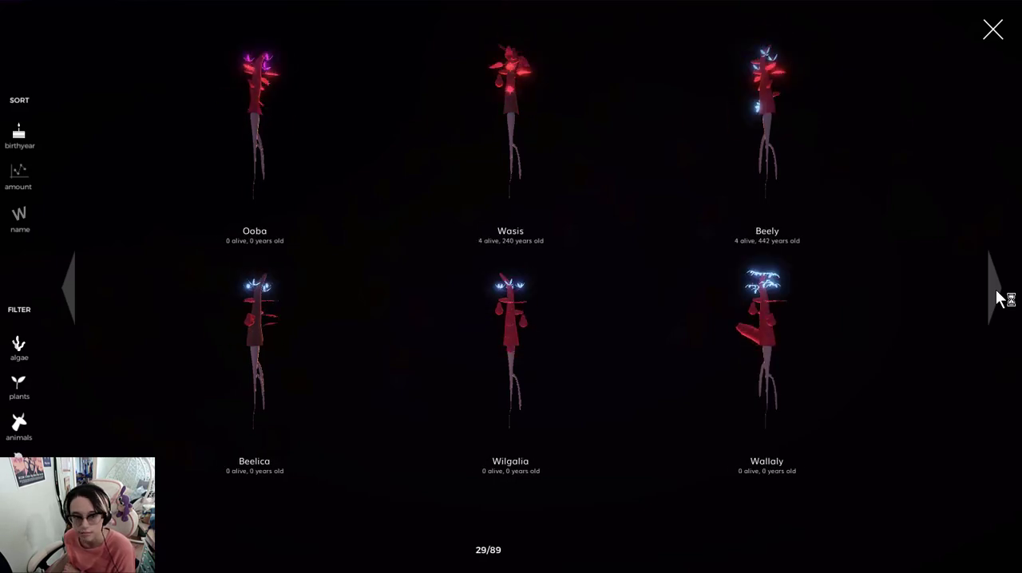
- Page the species catalogue and filter it to animal species
click(19, 431)
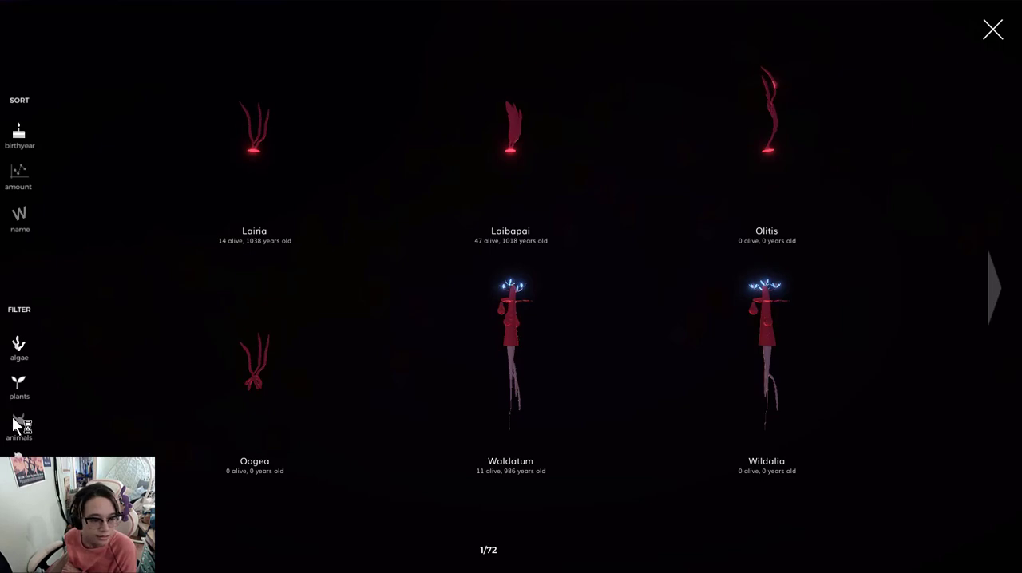
click(19, 424)
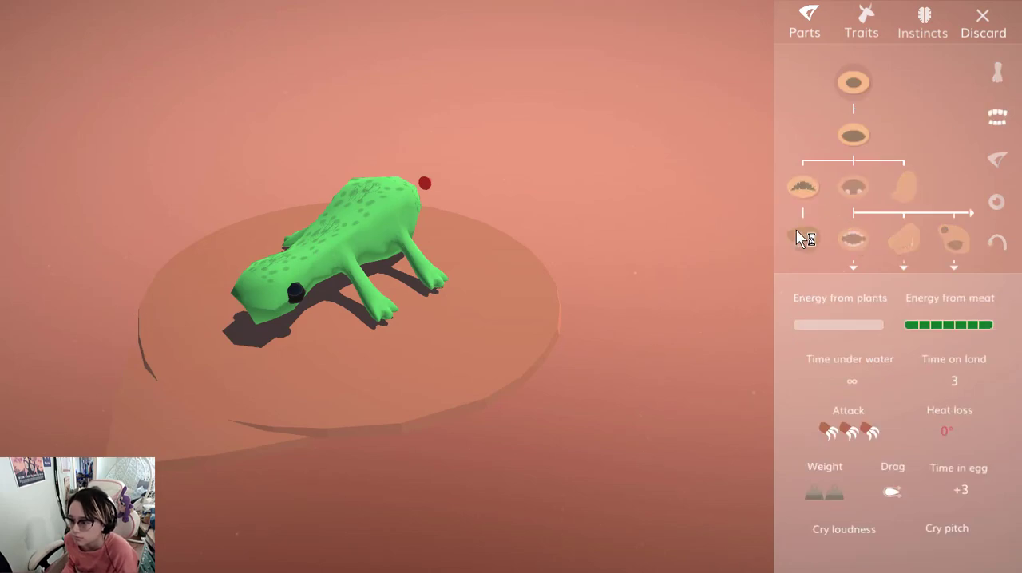
- Recolour the creature red, check its meat diet, enlarge its size, and mark it Ready
click(860, 19)
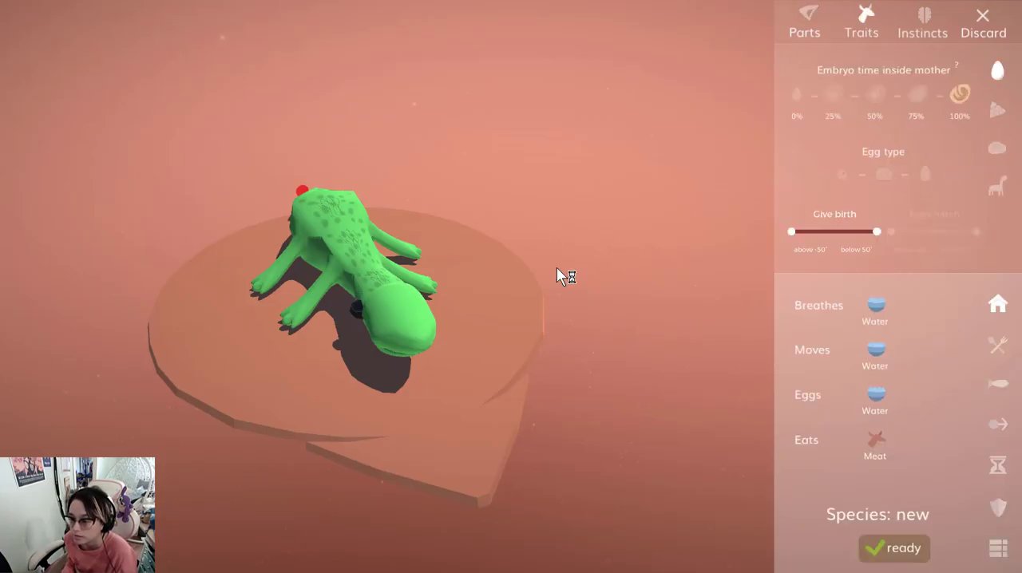
click(860, 22)
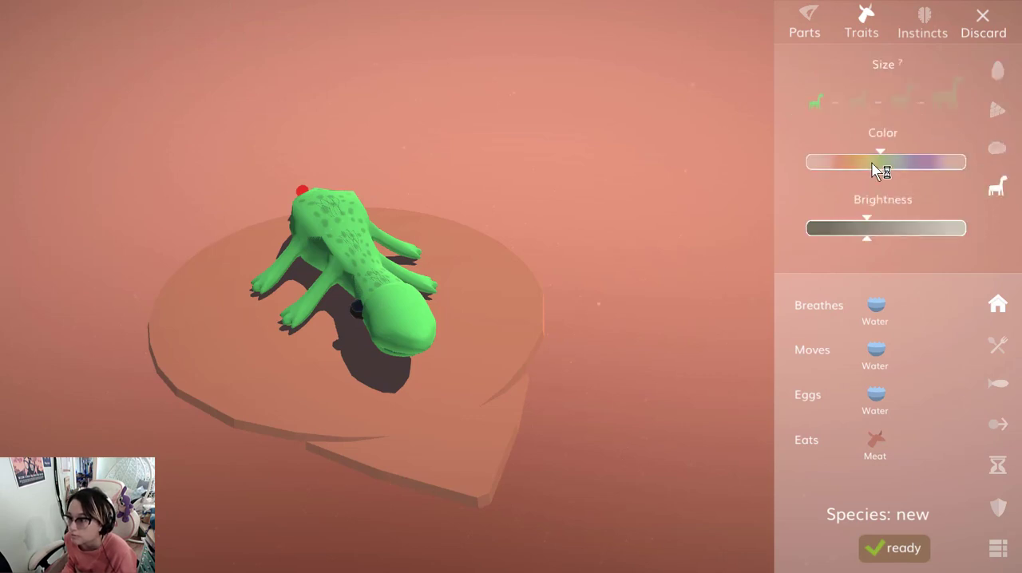
drag(881, 161, 837, 161)
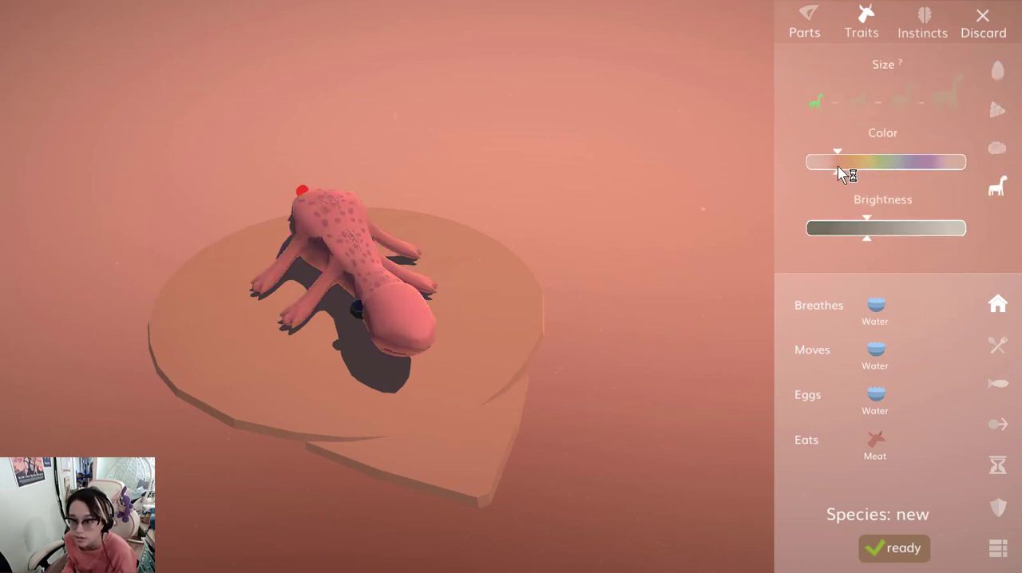
click(997, 345)
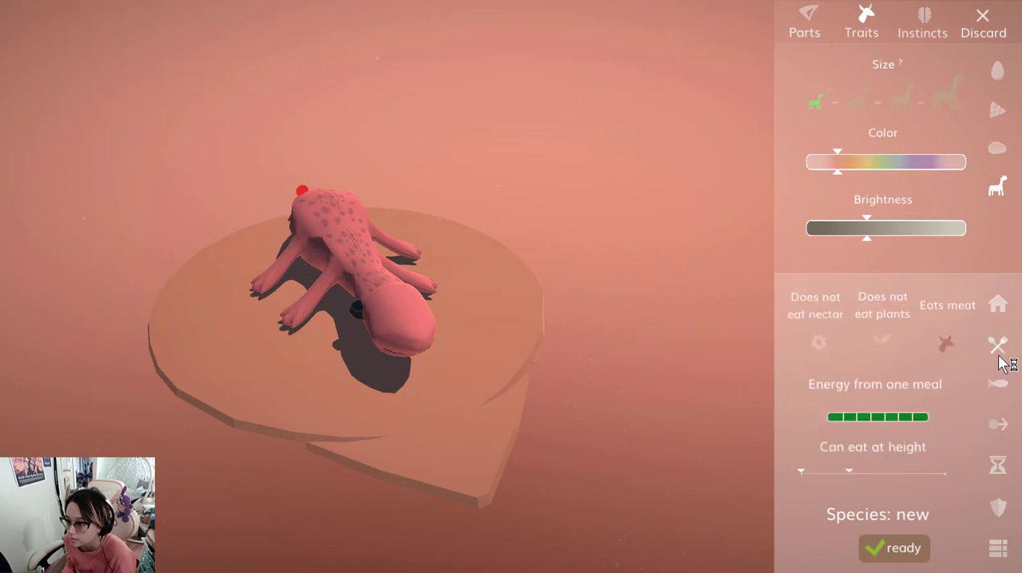
mouse_move(843, 355)
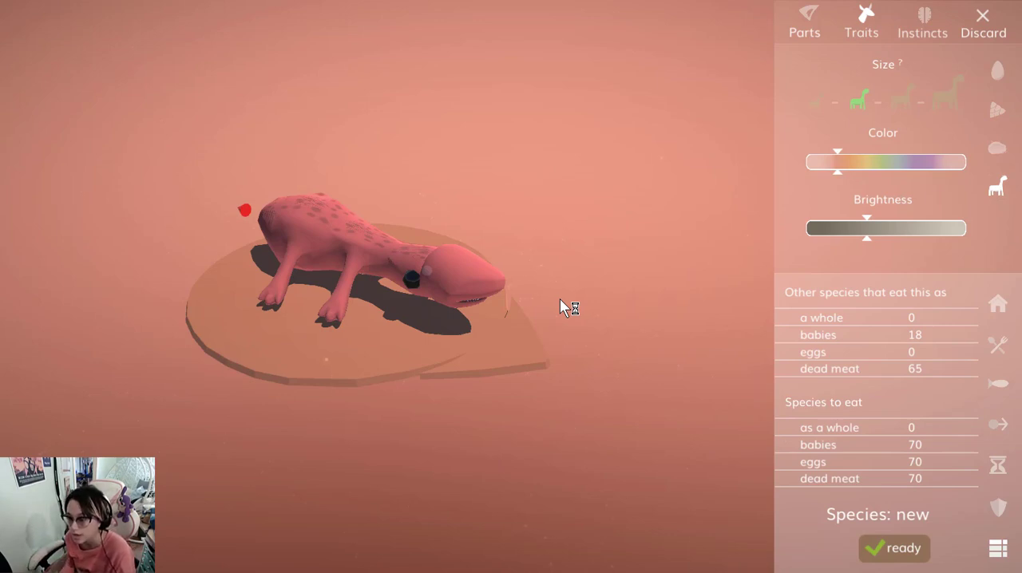
click(897, 109)
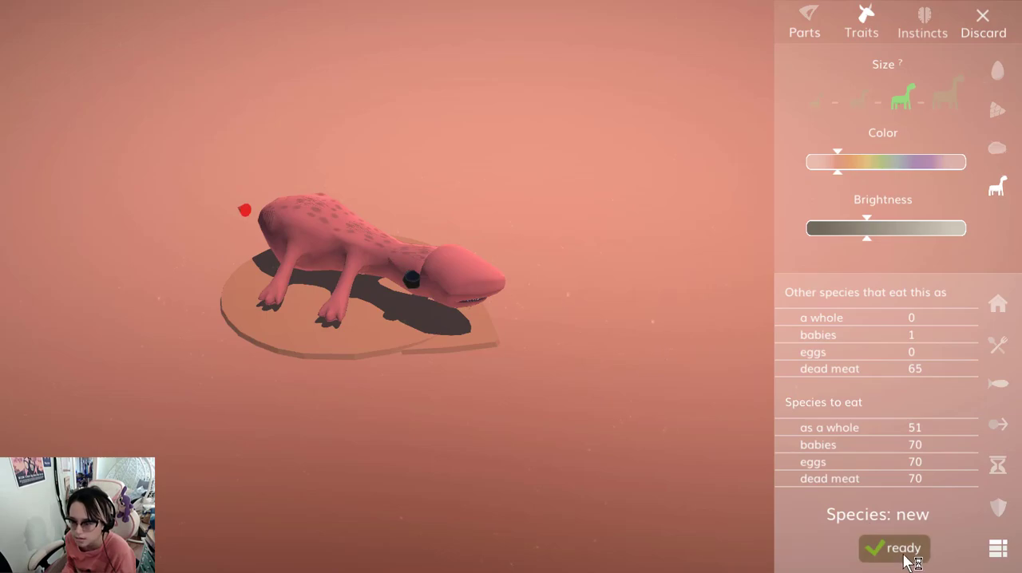
click(894, 548)
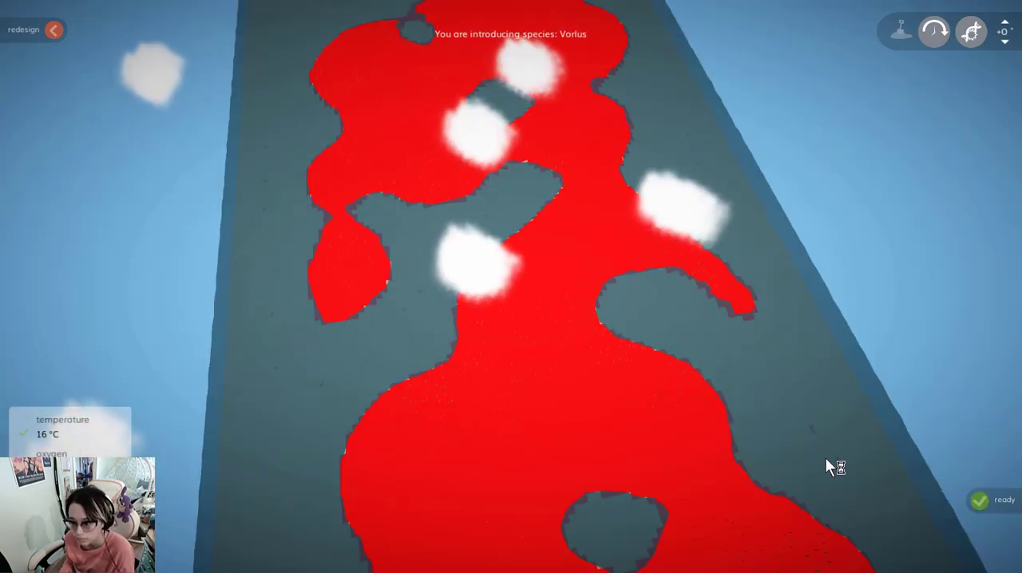
- Release Vorlus into the world and return to the animal catalogue
click(934, 32)
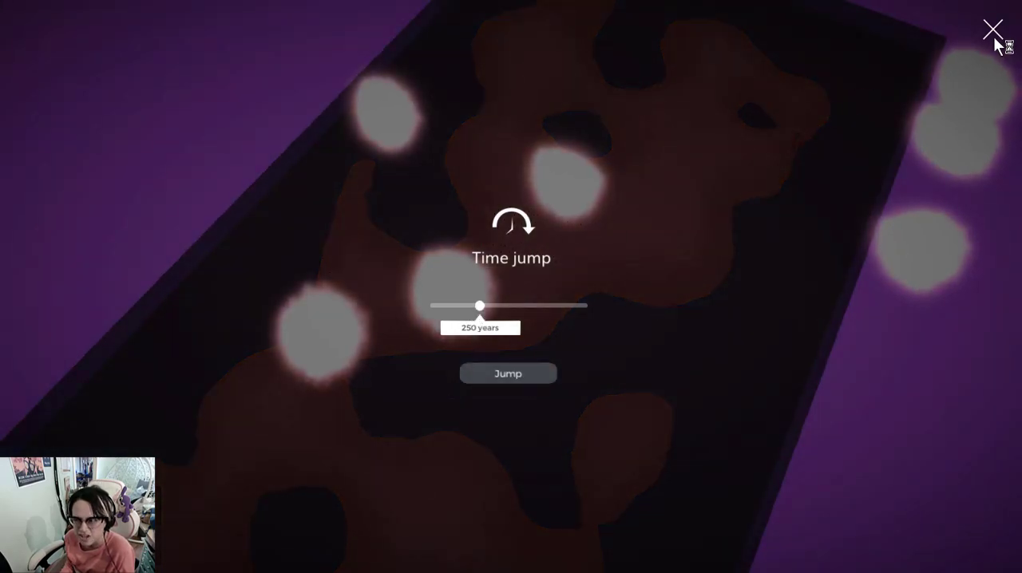
click(994, 29)
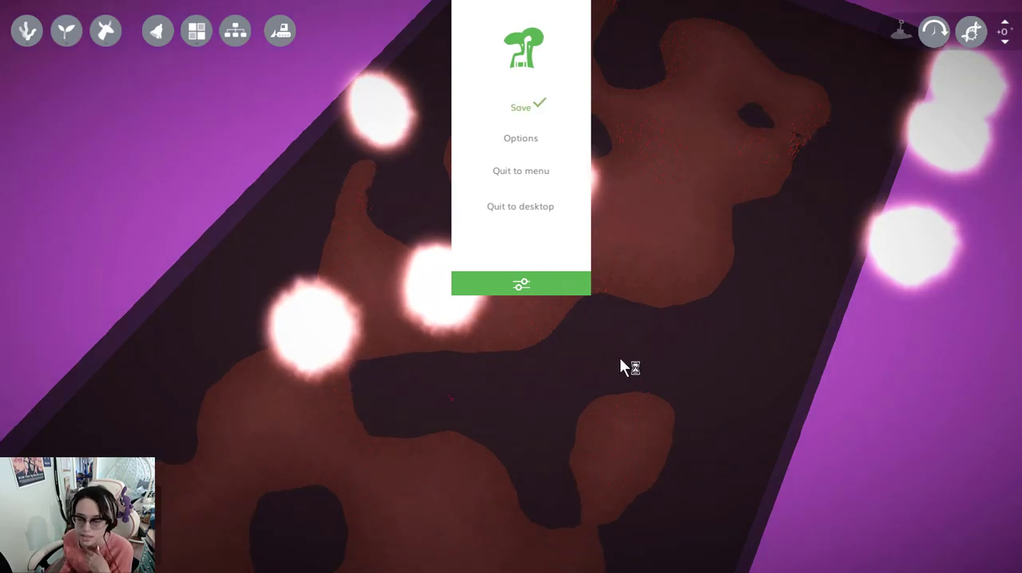
click(520, 284)
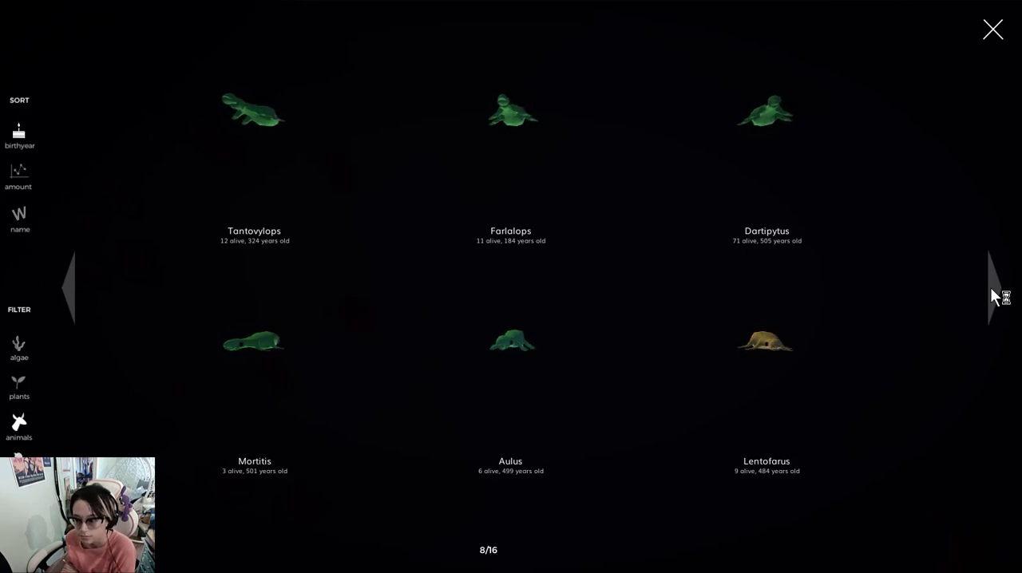
- Page through the animals catalogue to the red Vorlus entry, then close the overview
click(990, 287)
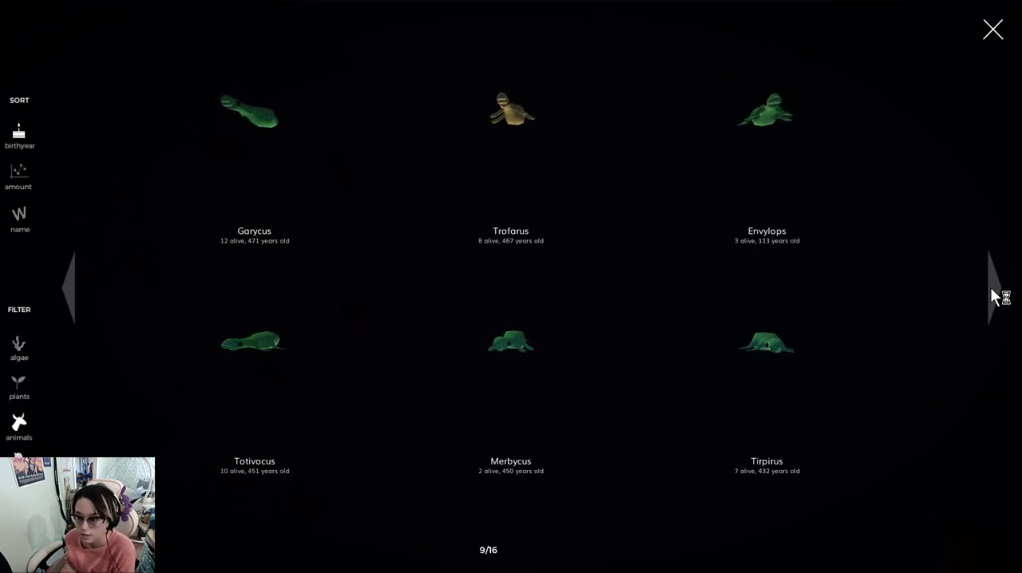
click(993, 293)
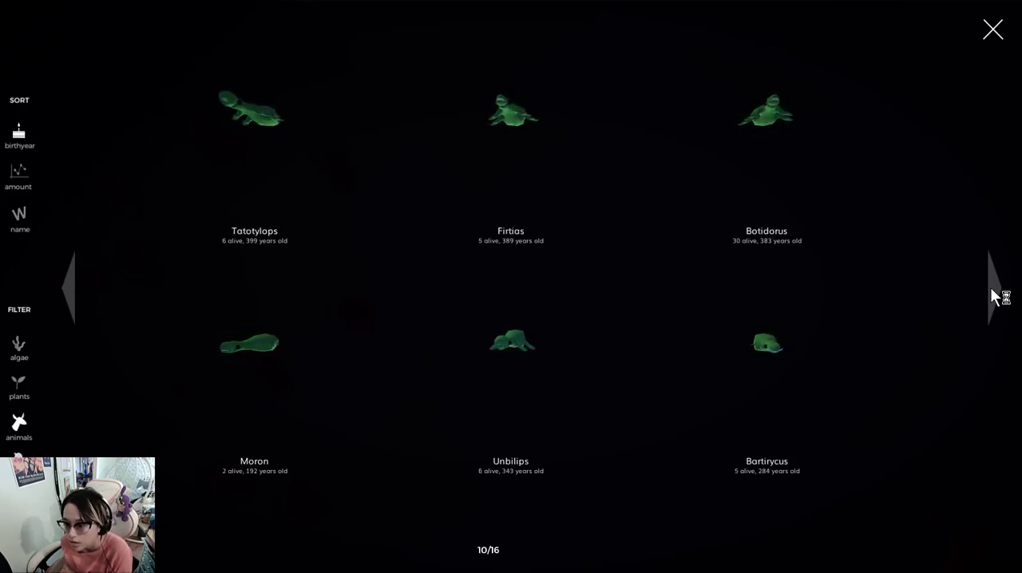
click(767, 343)
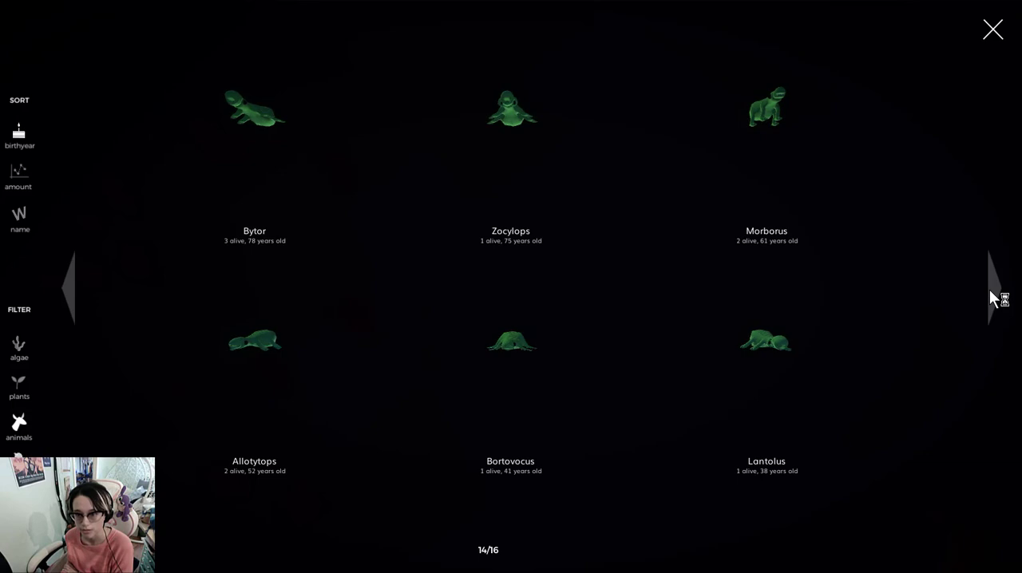
click(994, 287)
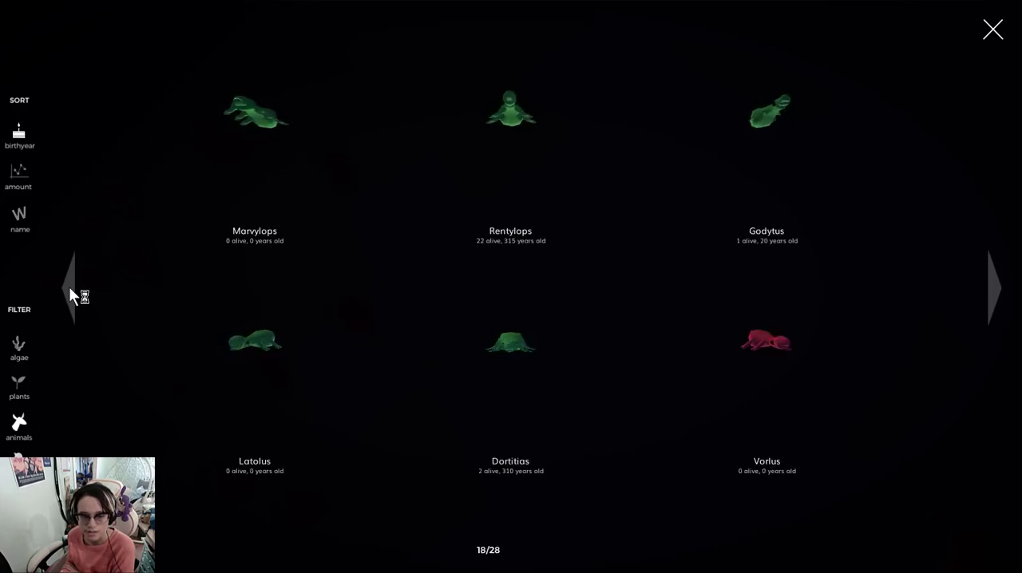
click(766, 341)
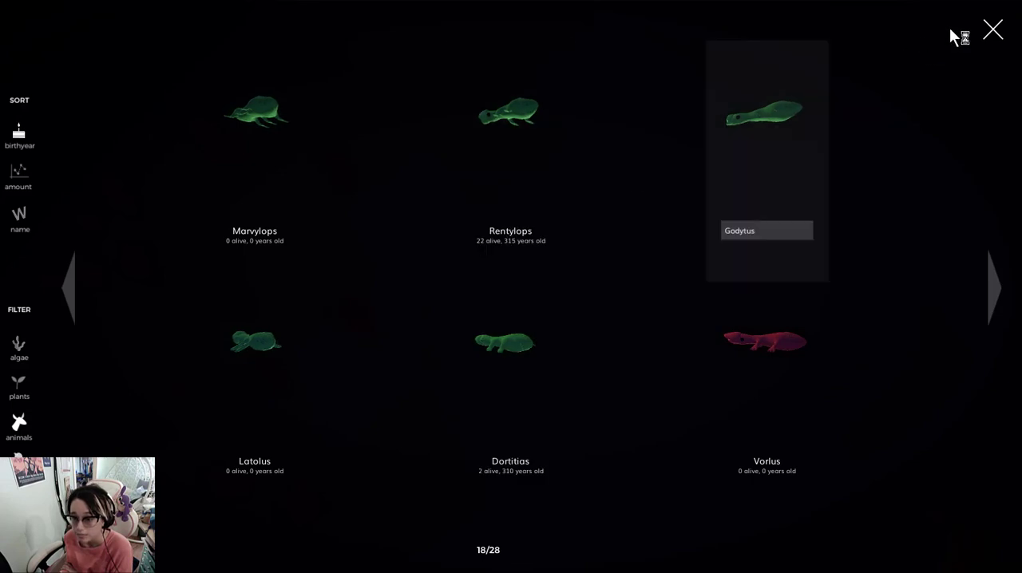
click(993, 29)
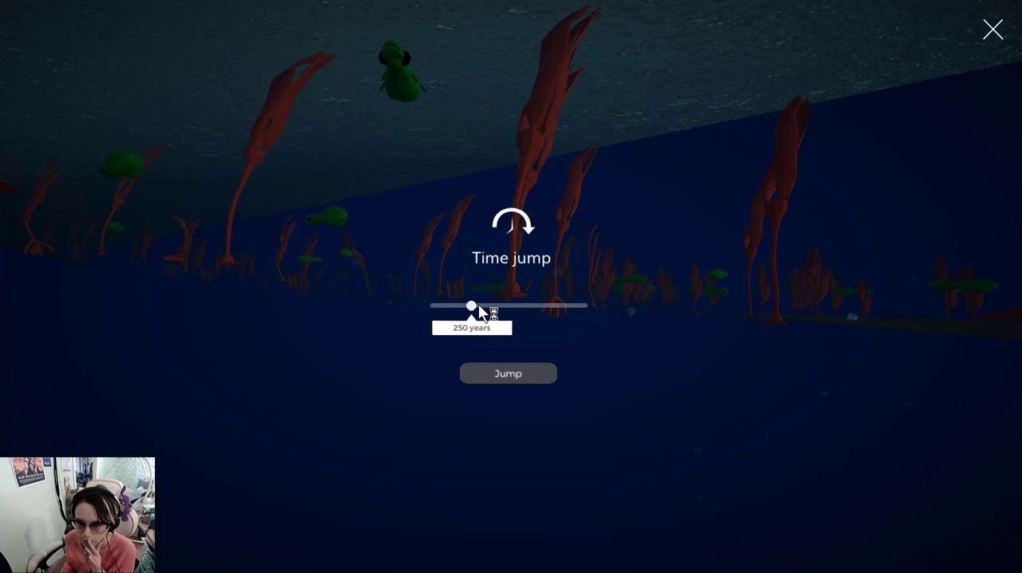
- Set the time jump slider to 10,000 years and start the jump
drag(471, 306, 582, 306)
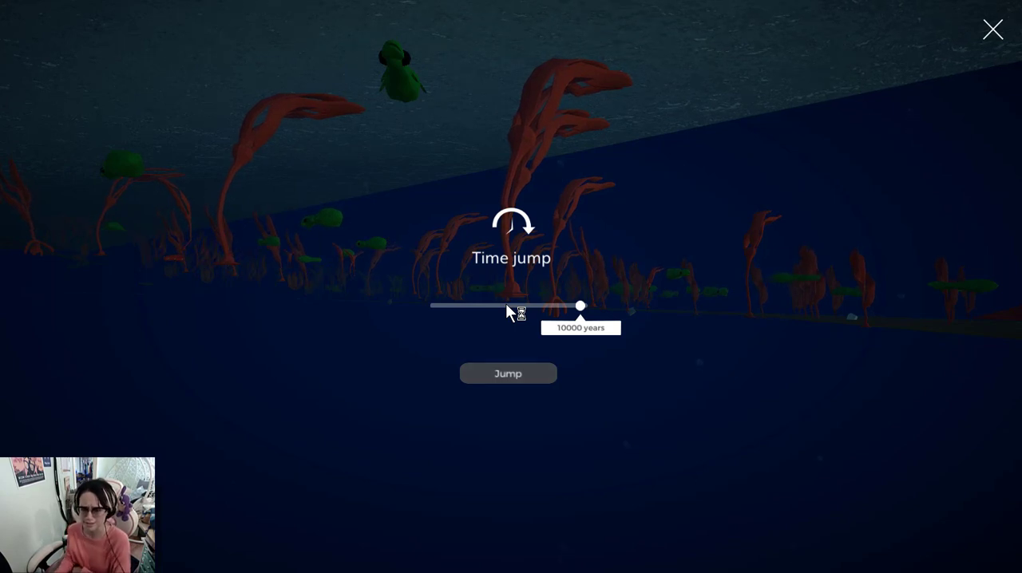
click(508, 372)
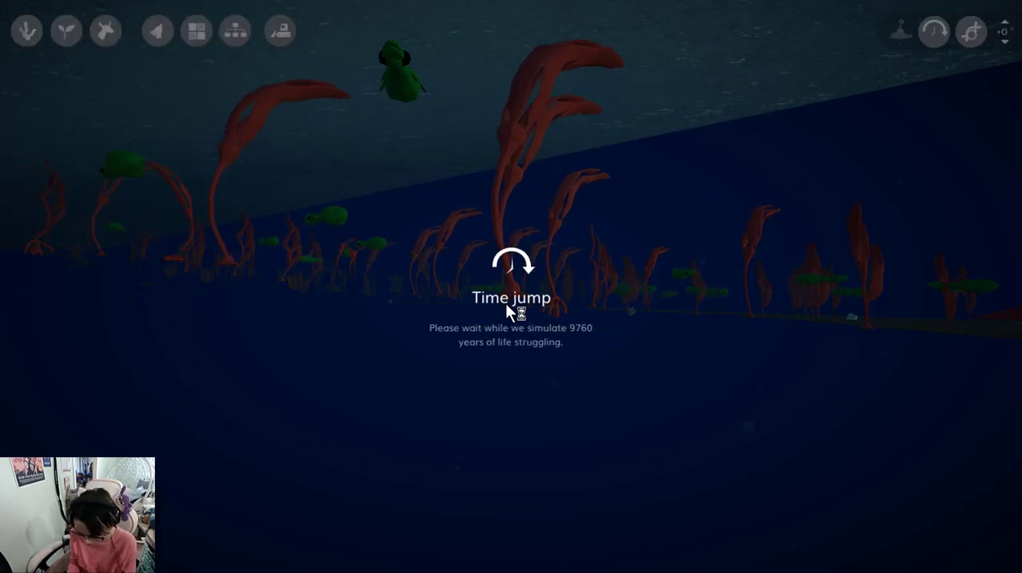